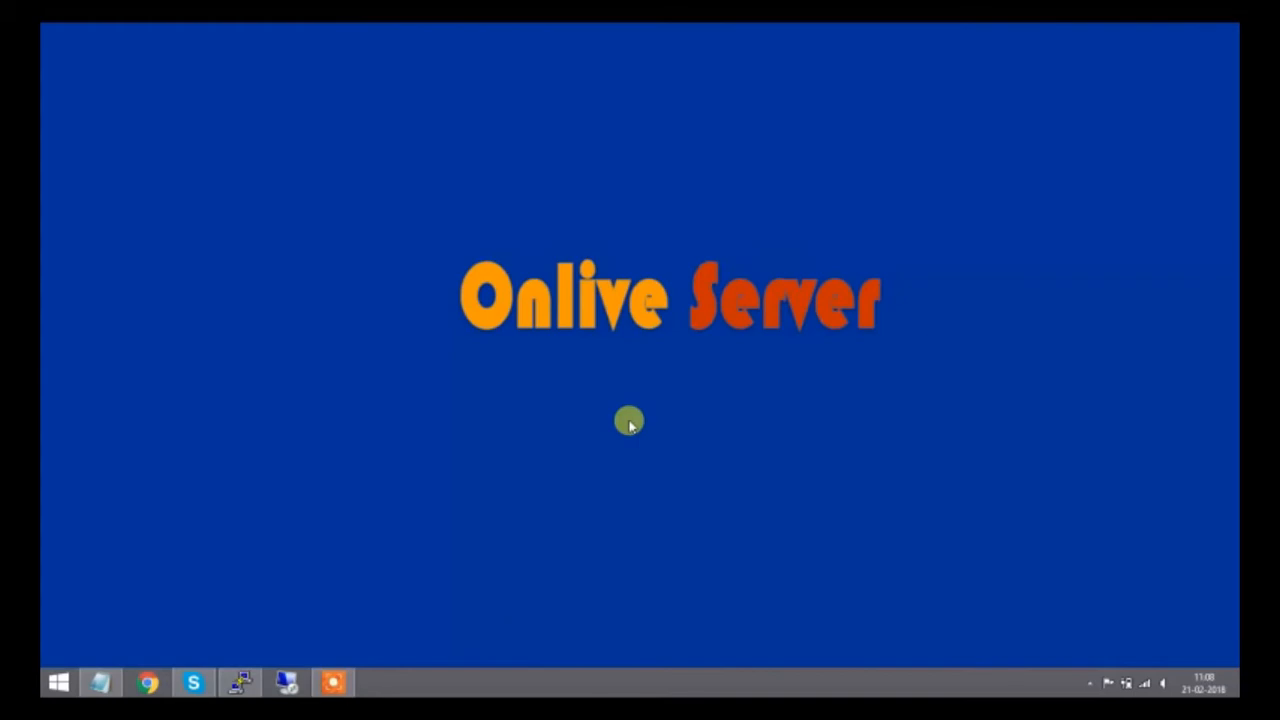
pyautogui.moveTo(560, 612)
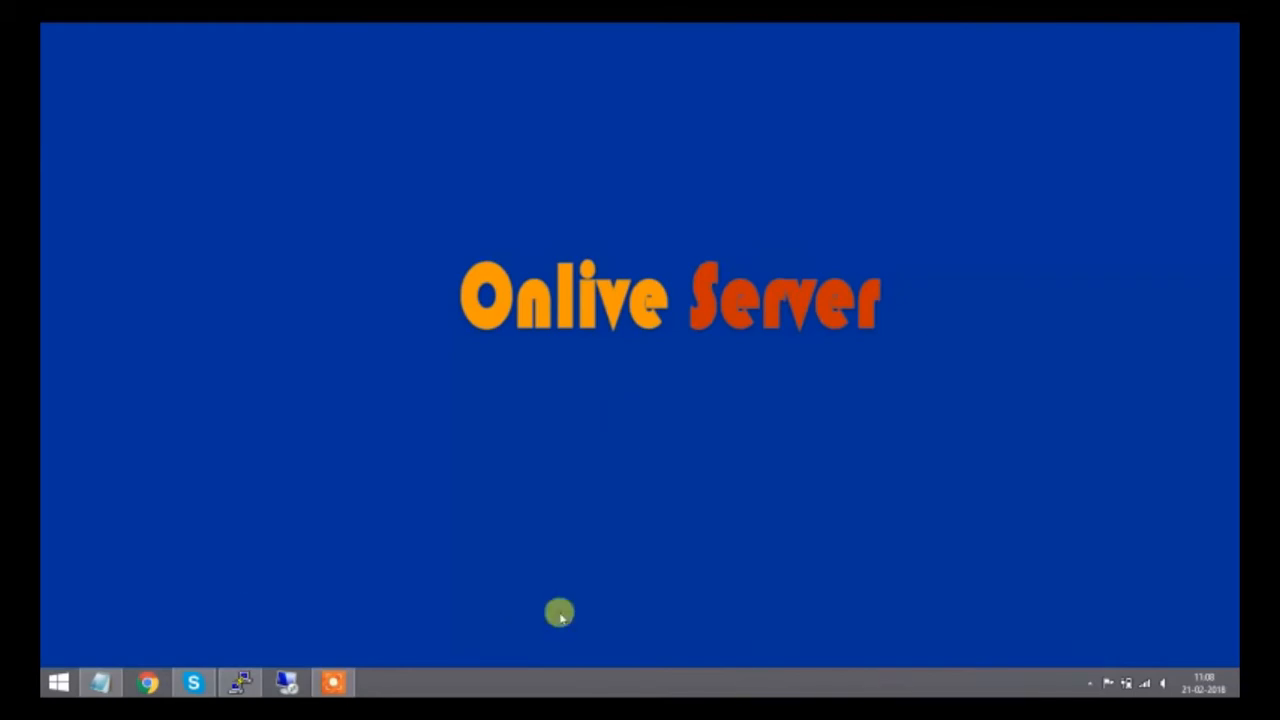
pyautogui.moveTo(524, 606)
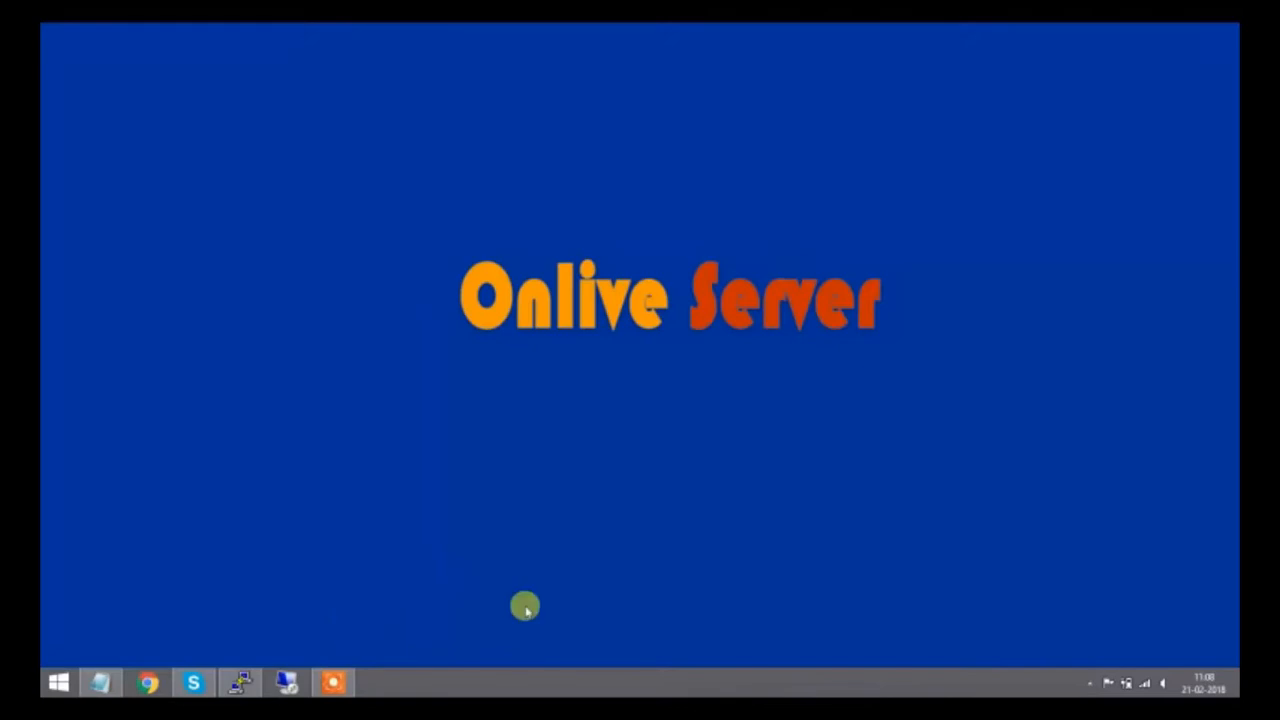
# Focus the PuTTY session and run hostname to confirm host.cloudcentos.com
pyautogui.click(240, 684)
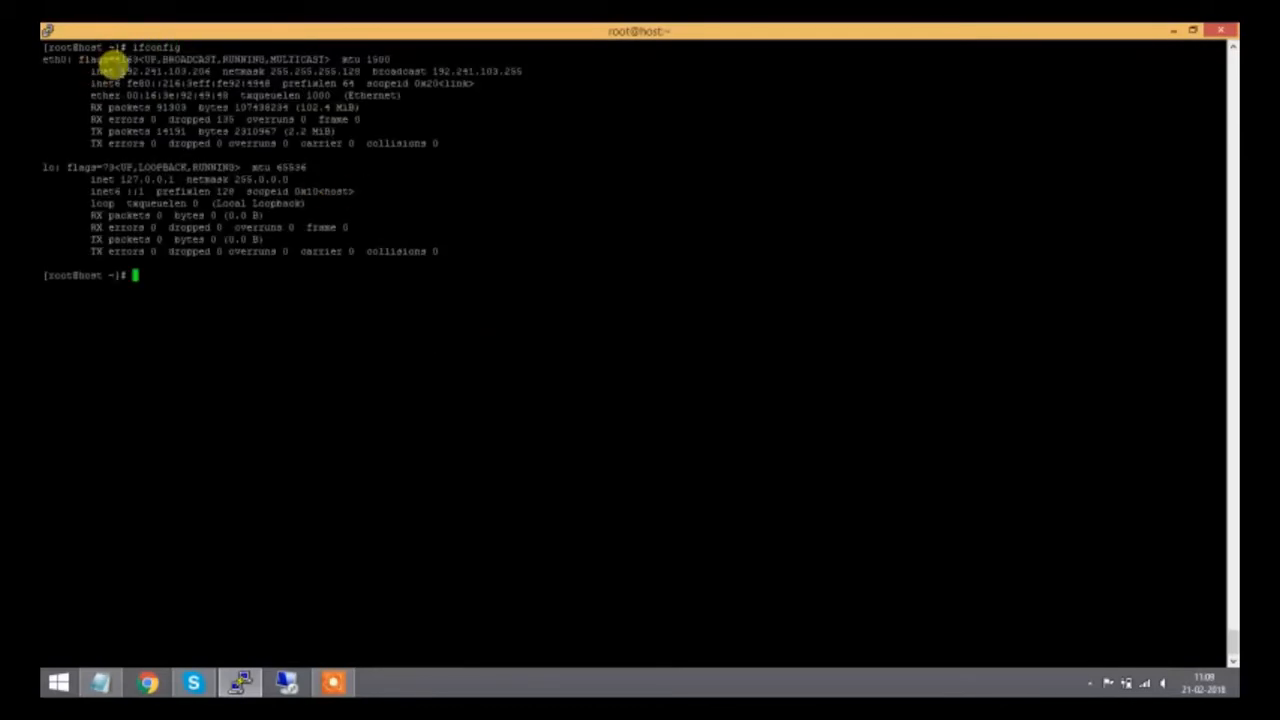
pyautogui.moveTo(218, 220)
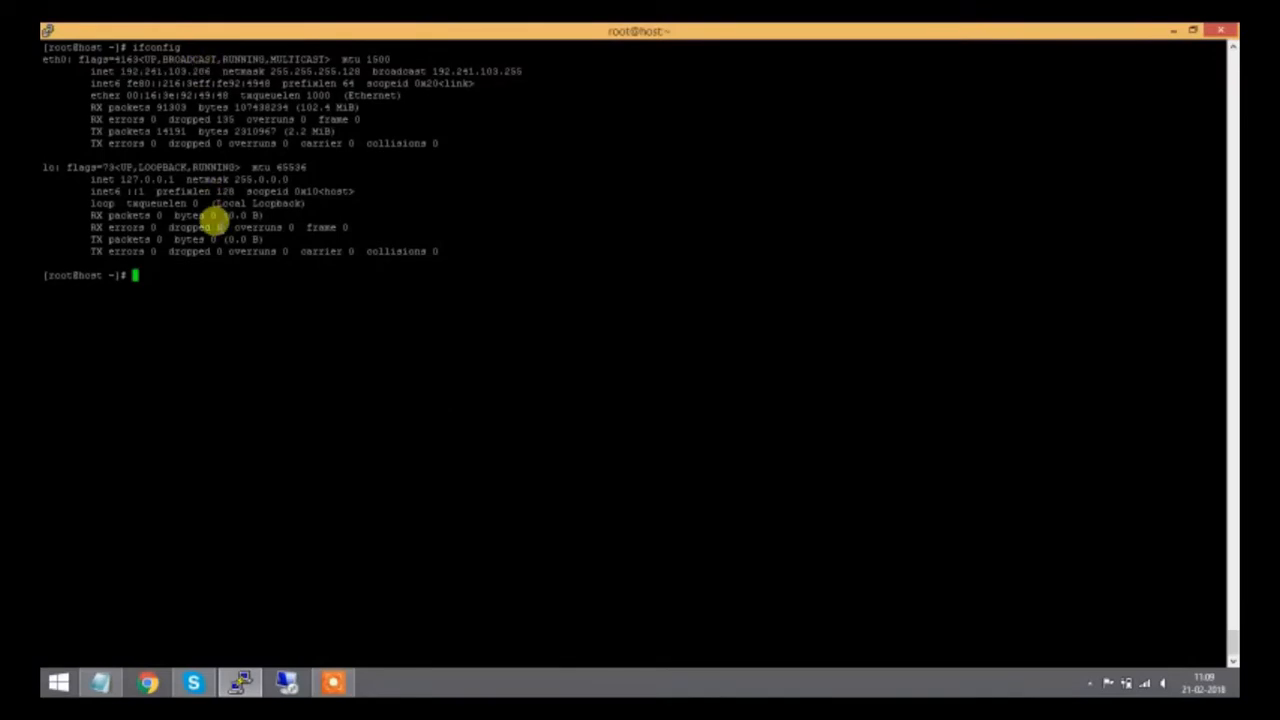
pyautogui.write('hostname')
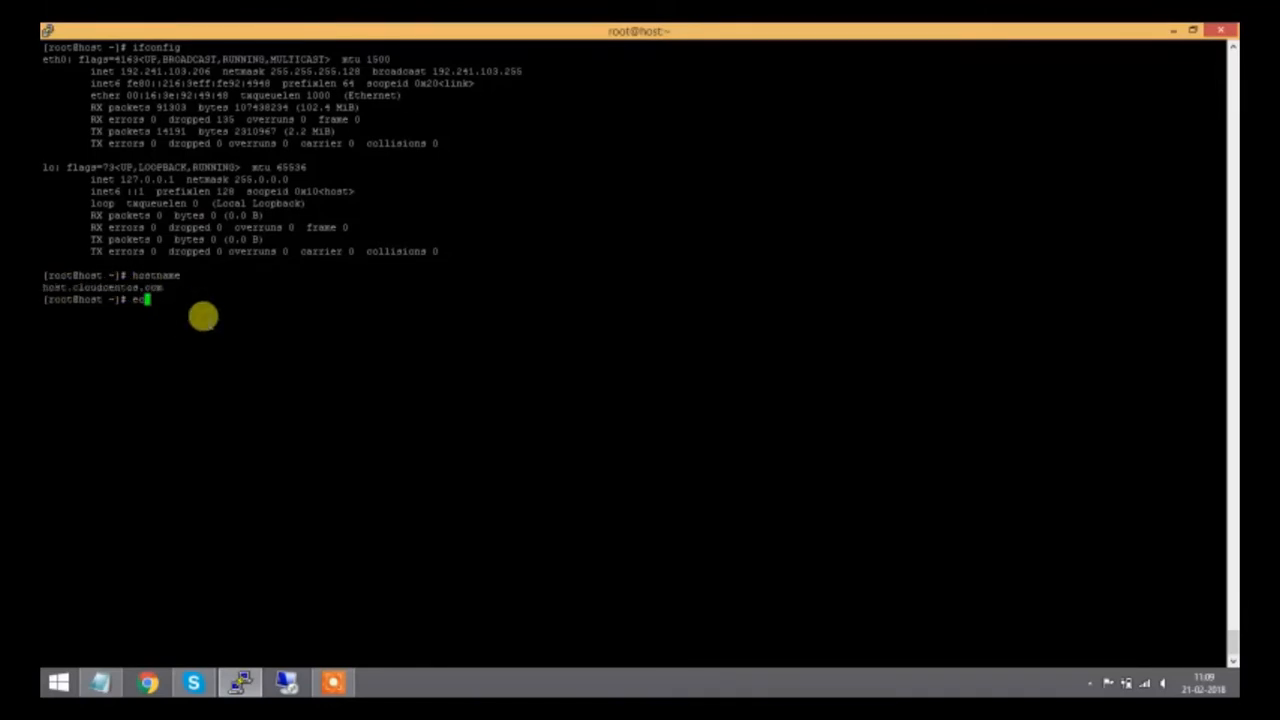
# Append "192.241.103.204 host.cloudcentos.com host" to /etc/hosts with echo
pyautogui.write('ho "192.241.103.206')
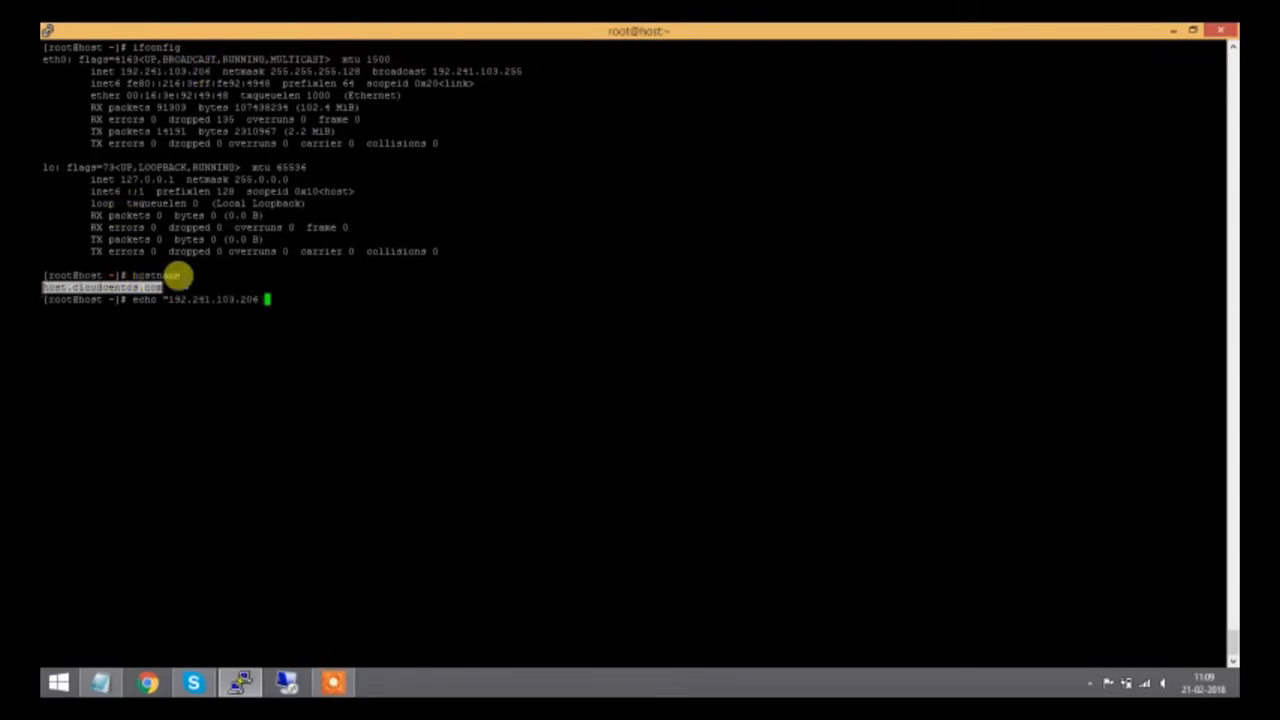
pyautogui.write('host.cloudcentos.com host"')
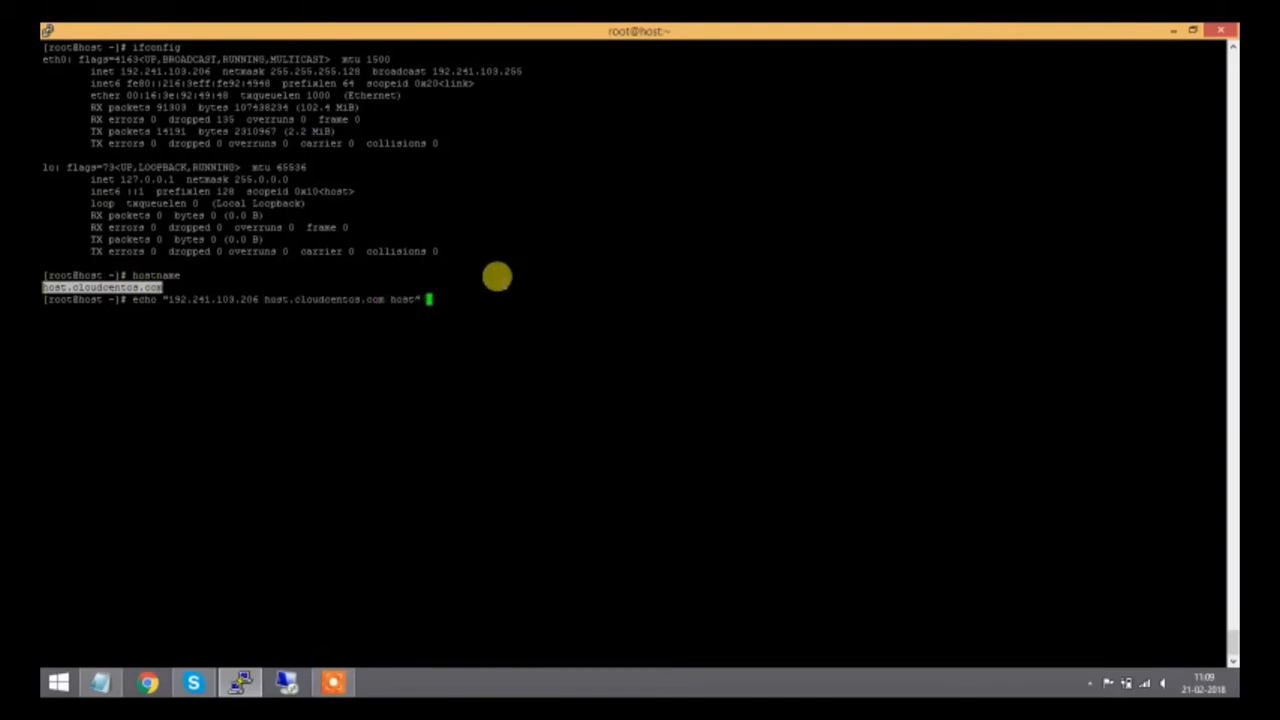
pyautogui.write('>>')
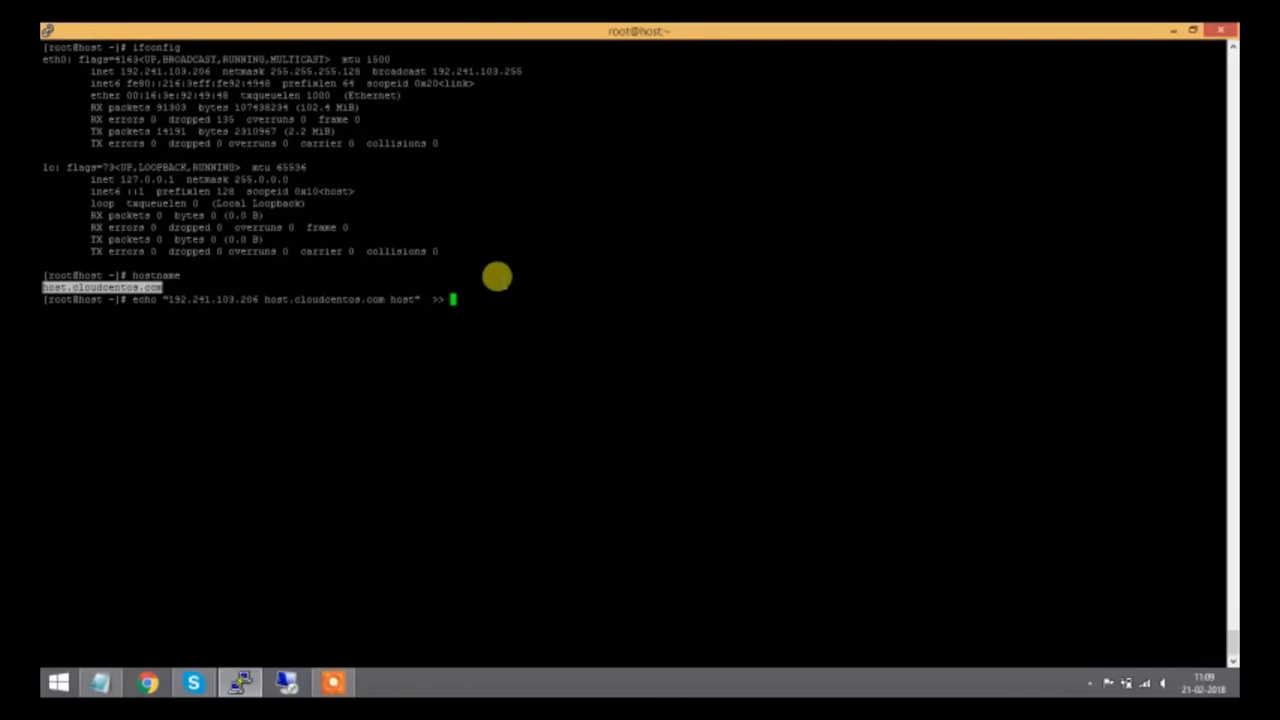
pyautogui.write('/etc/ho')
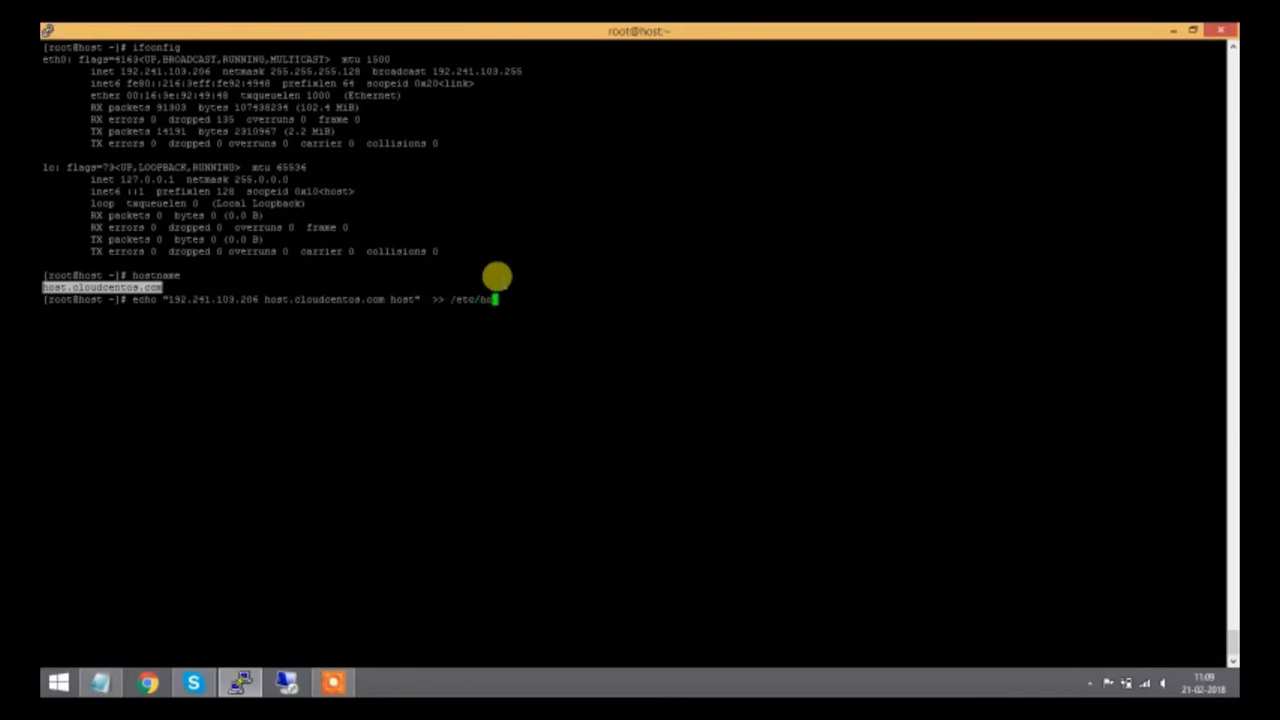
pyautogui.write('sts')
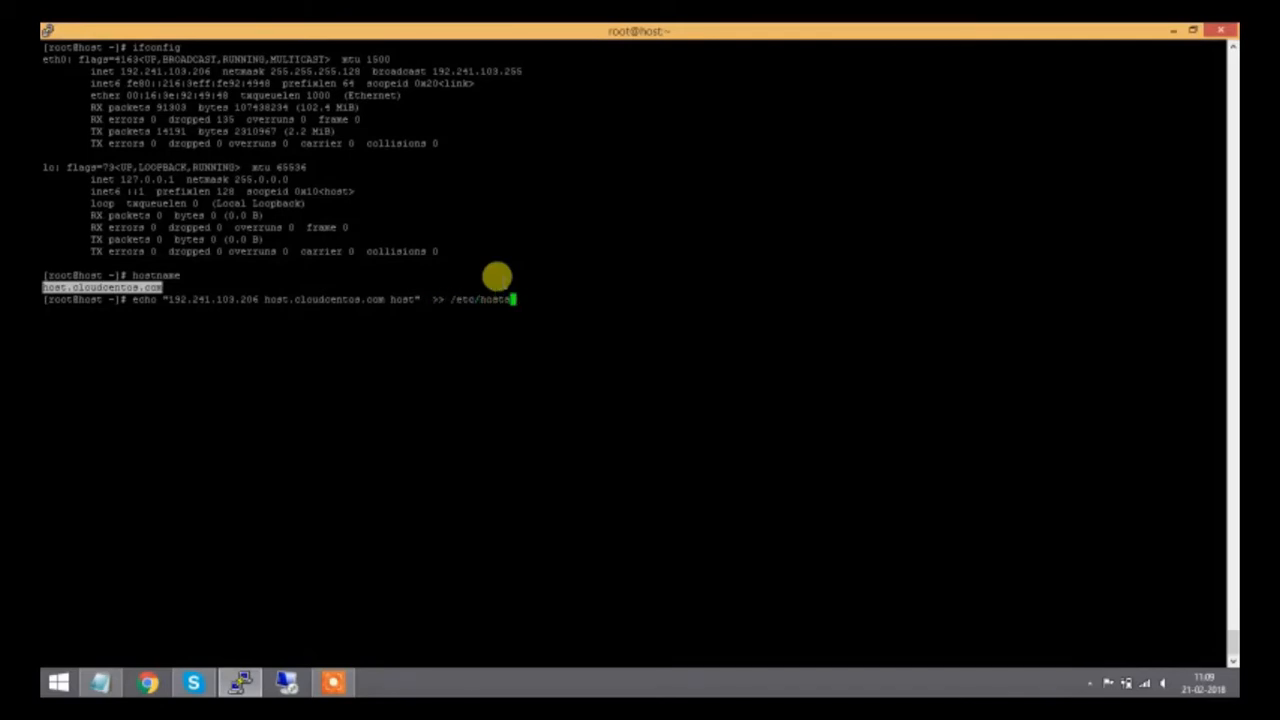
pyautogui.press('Return')
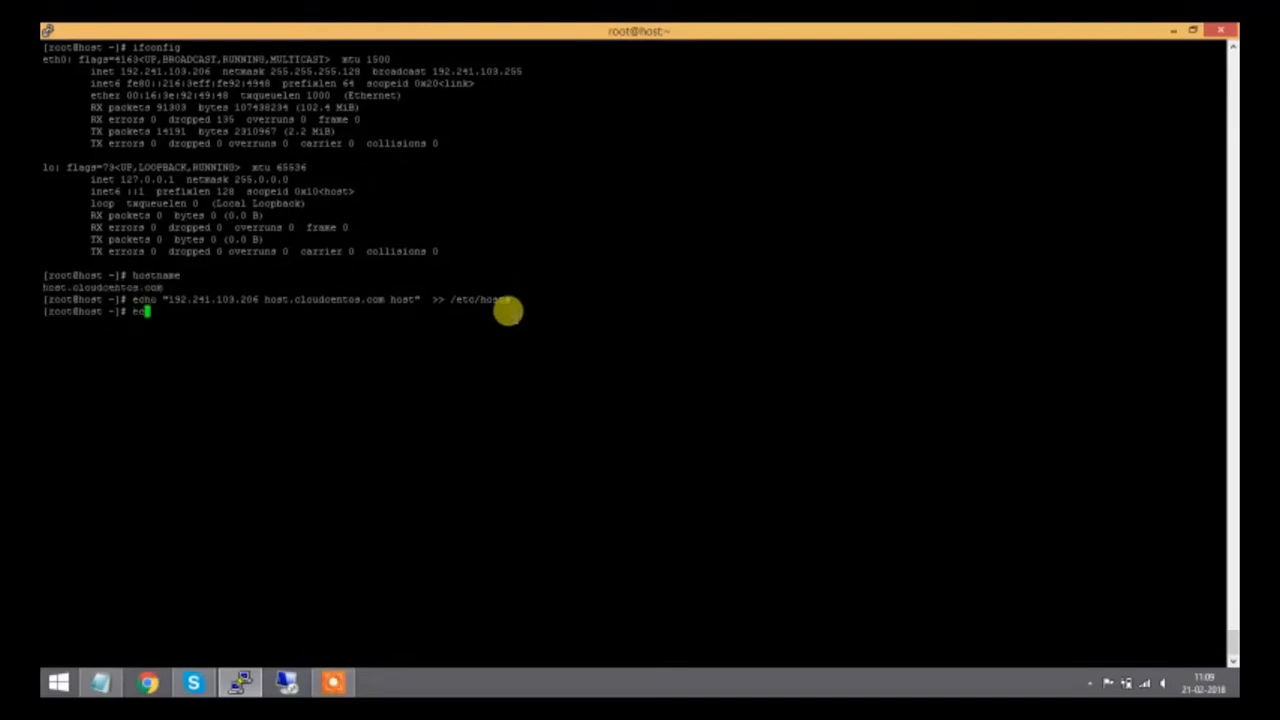
# Append HOSTNAME=host.cloudcentos.com to /etc/sysconfig/network with echo
pyautogui.write('echo')
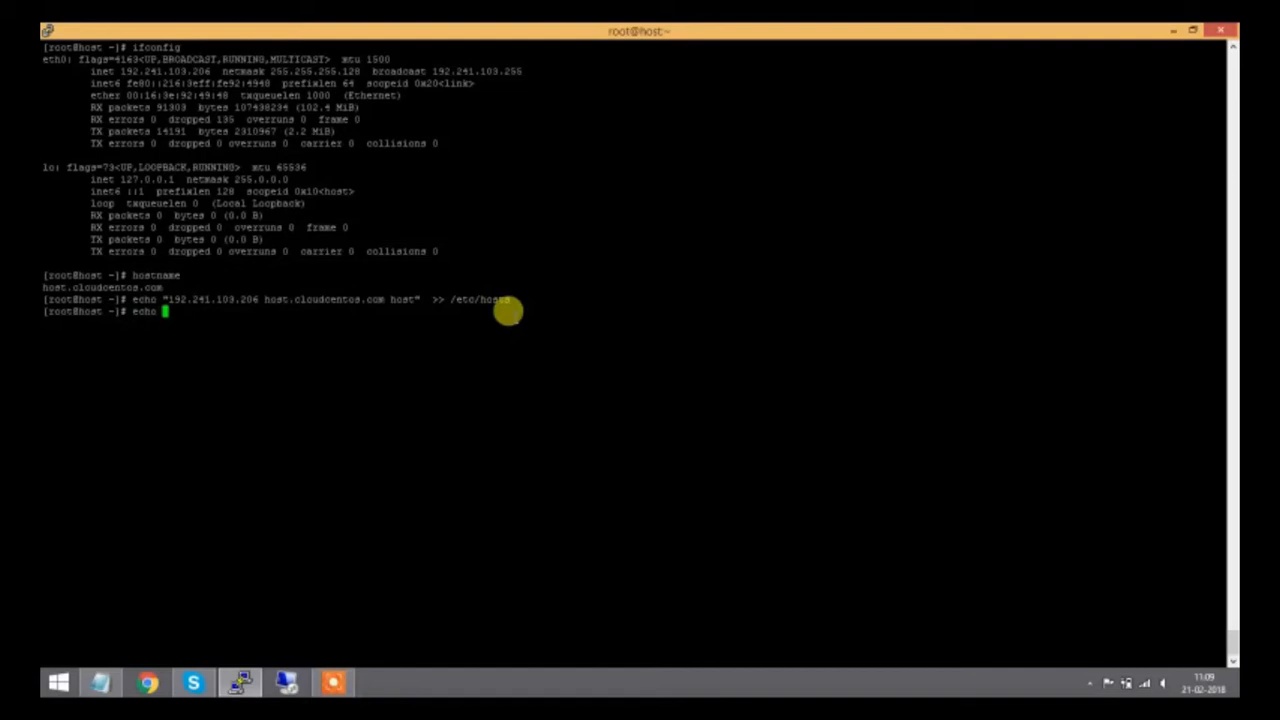
pyautogui.write('"HOST"')
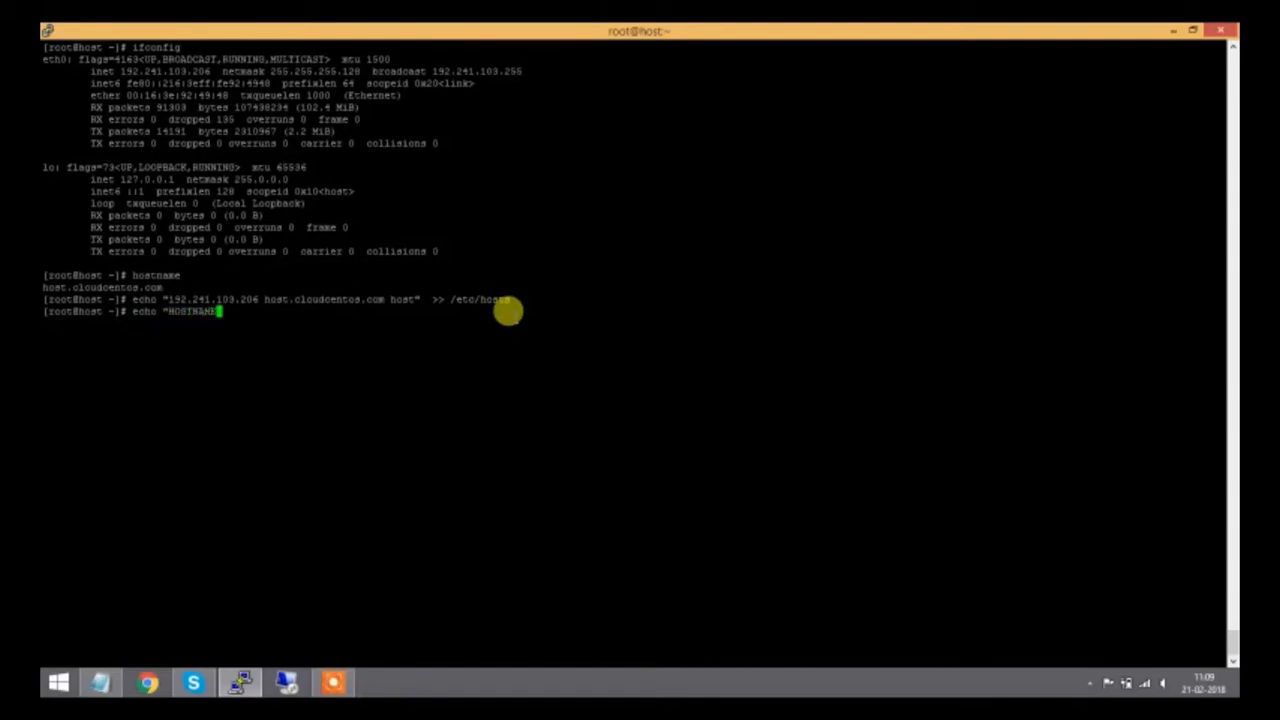
pyautogui.write('="')
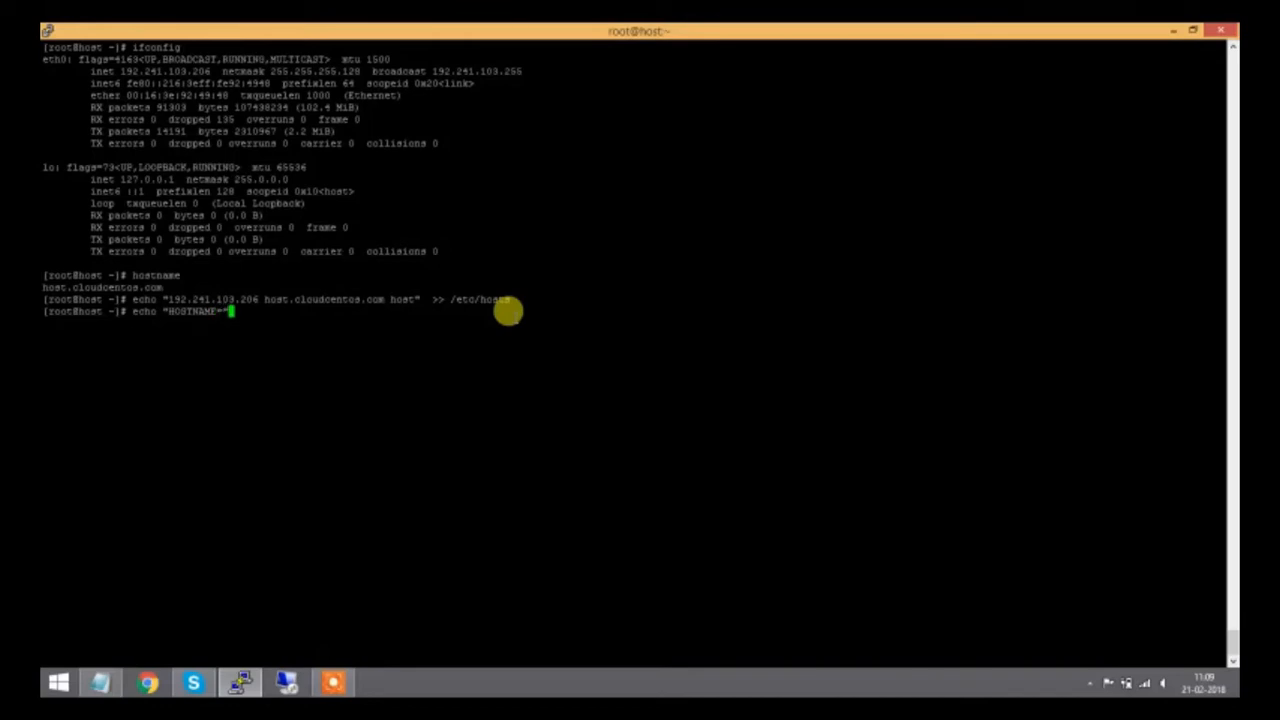
pyautogui.moveTo(262, 296)
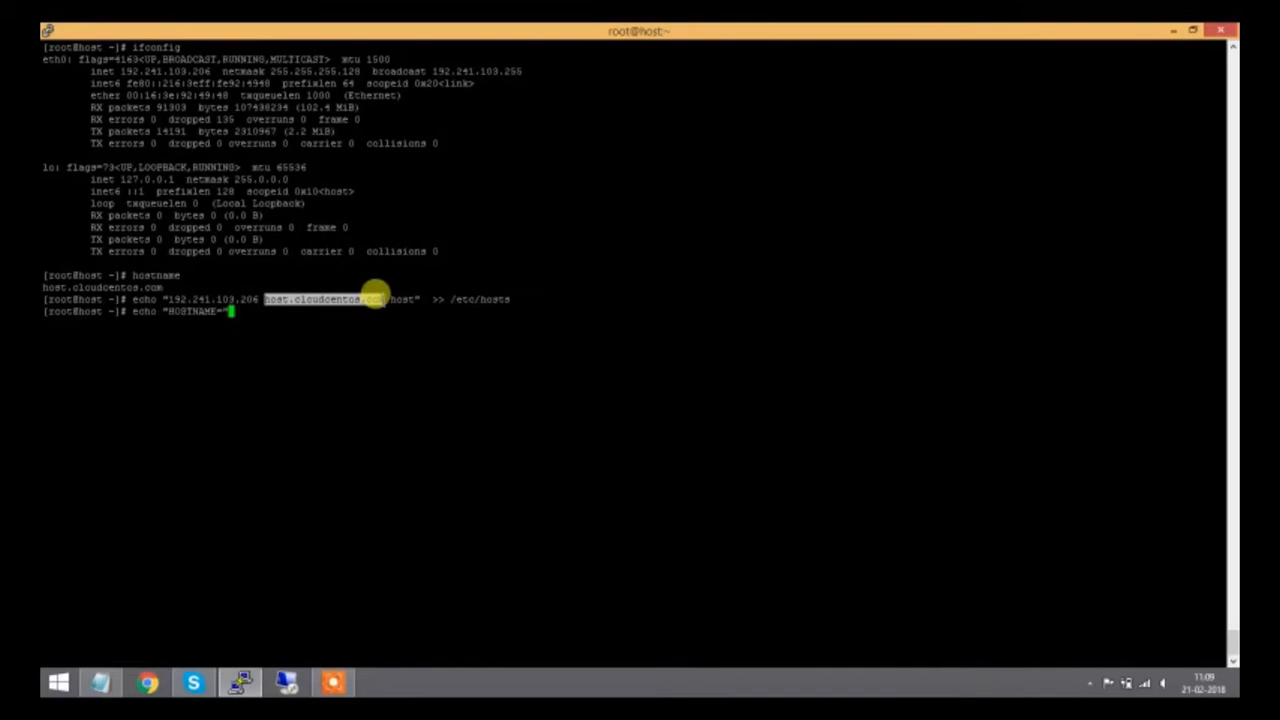
pyautogui.write('host.cloudcentos.com" >> /')
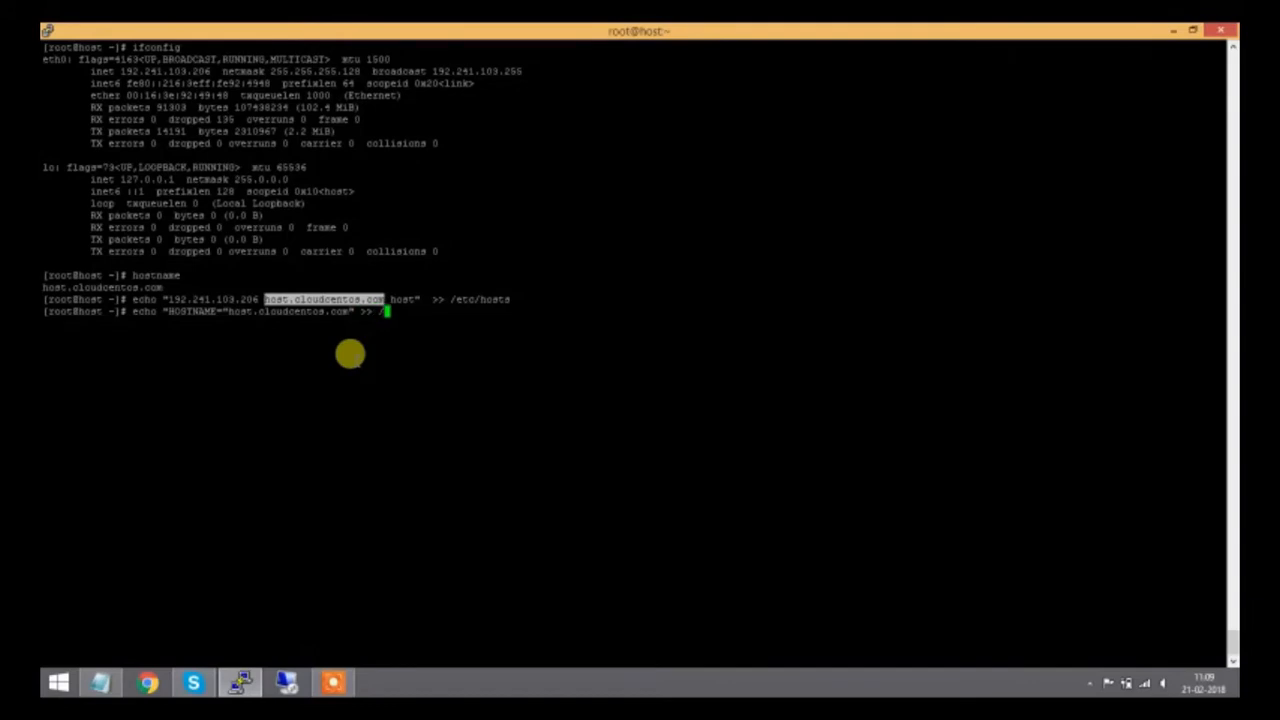
pyautogui.write('etc/sysconfig/ne')
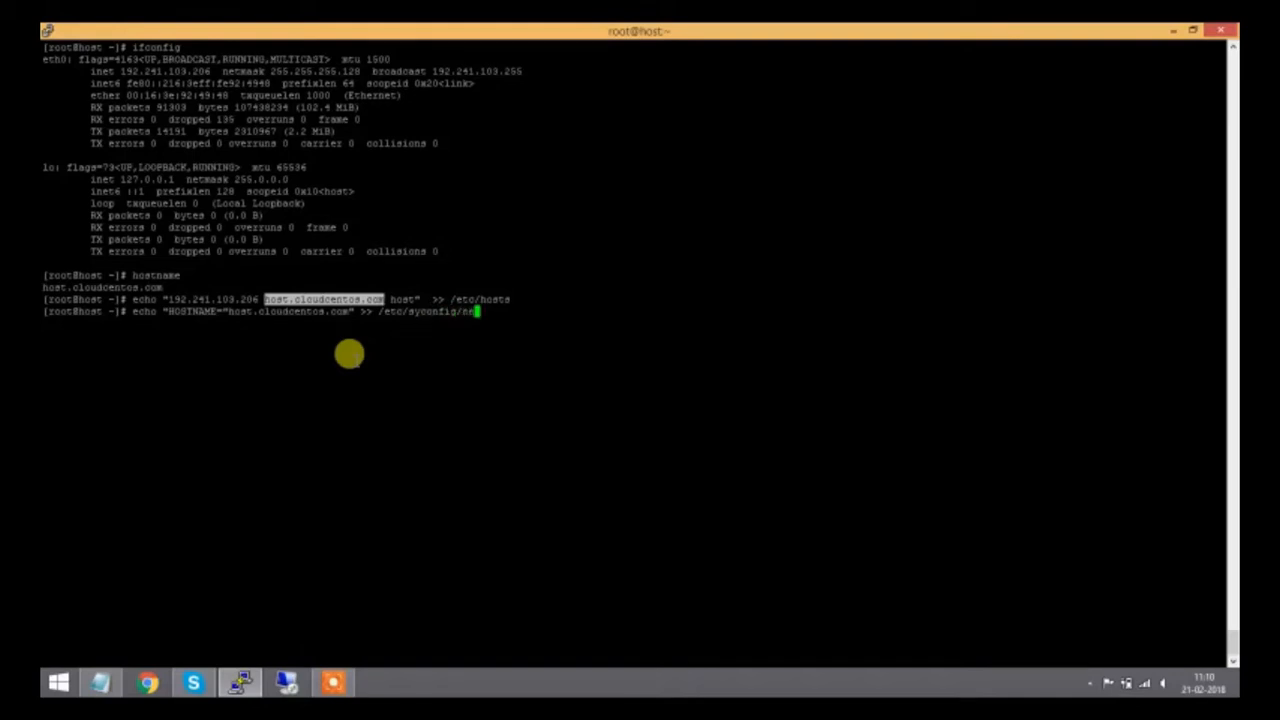
pyautogui.press('Return')
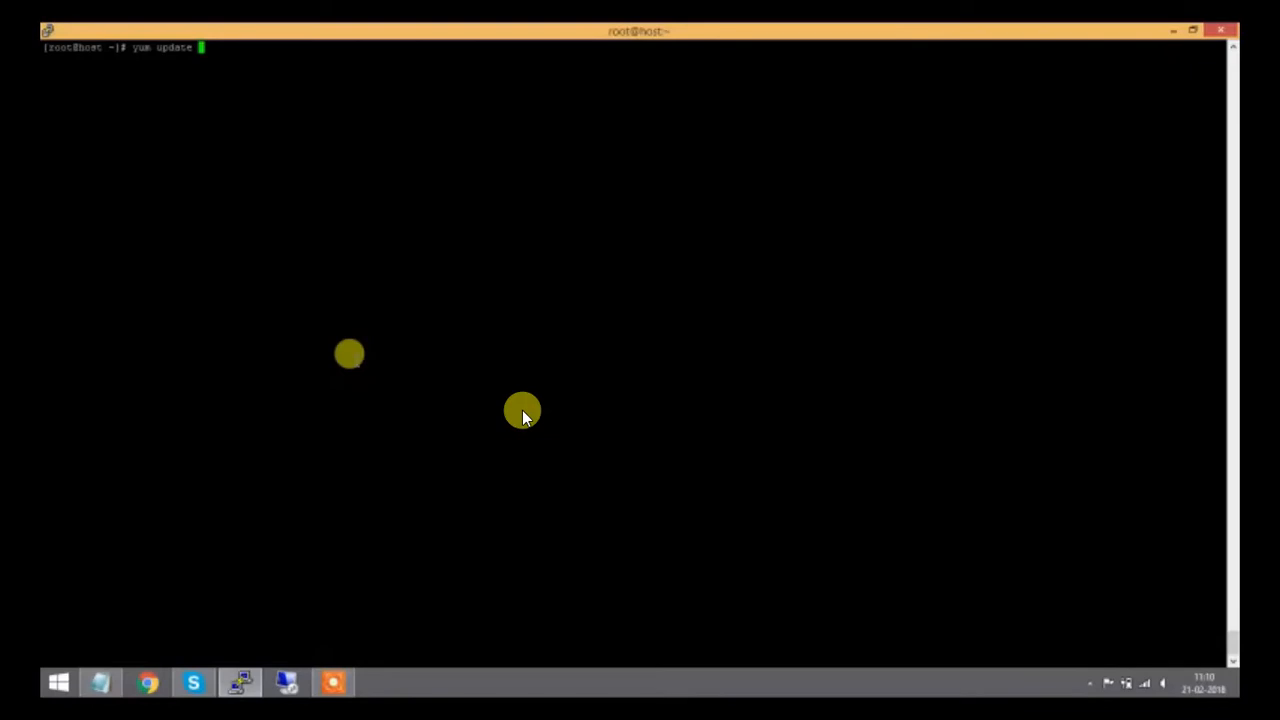
# Run yum update to update all installed packages on the server
pyautogui.press('Return')
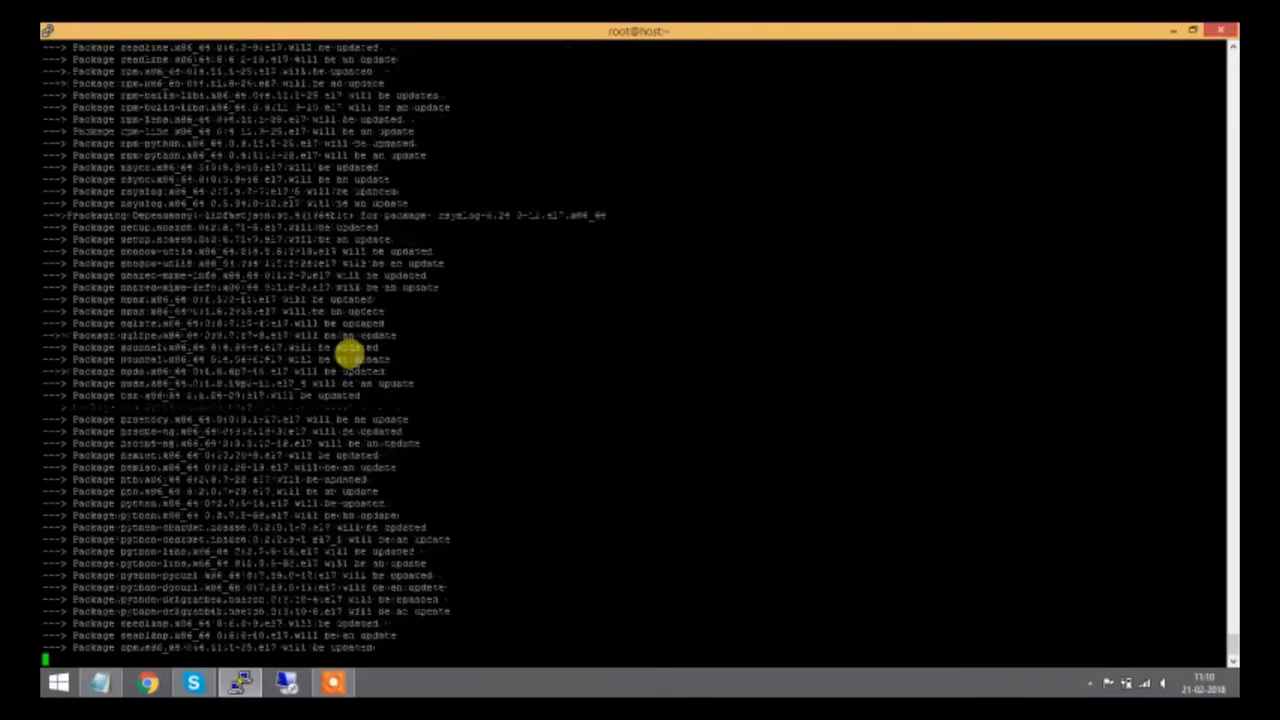
pyautogui.scroll(-3)
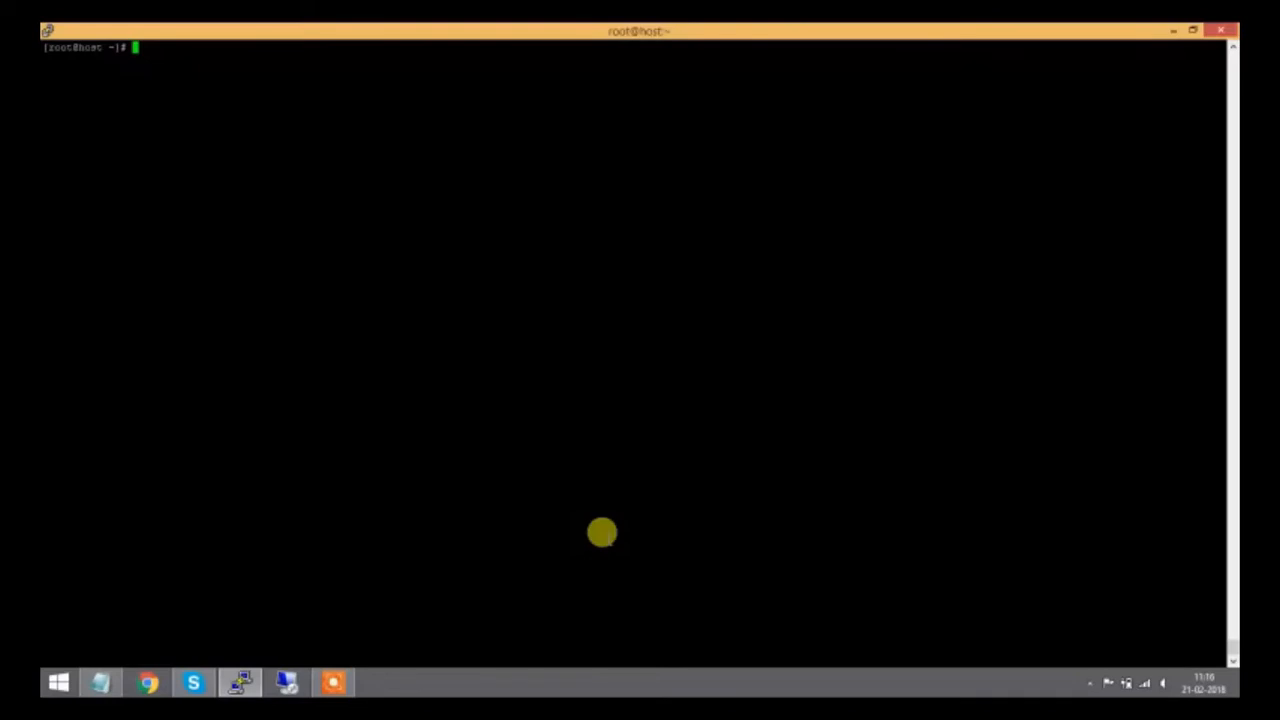
# Run yum install wget; yum reports wget already at the latest version
pyautogui.write('yum ins')
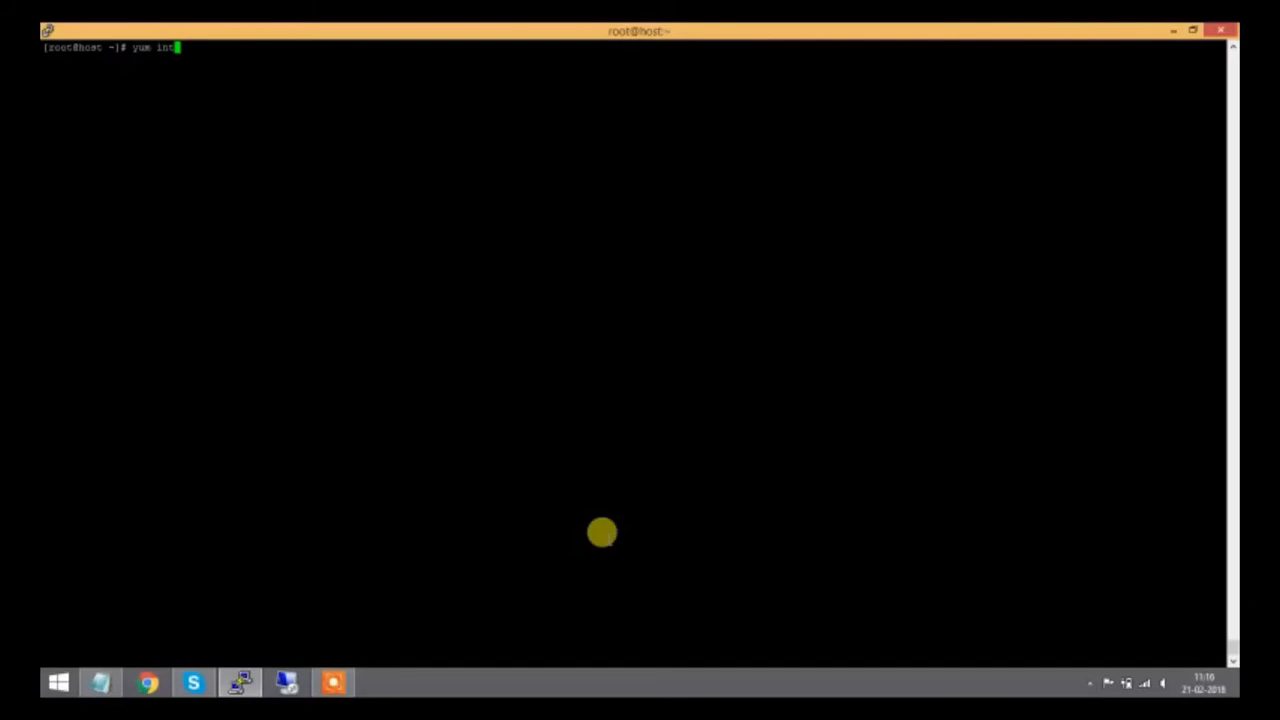
pyautogui.write('tall wget')
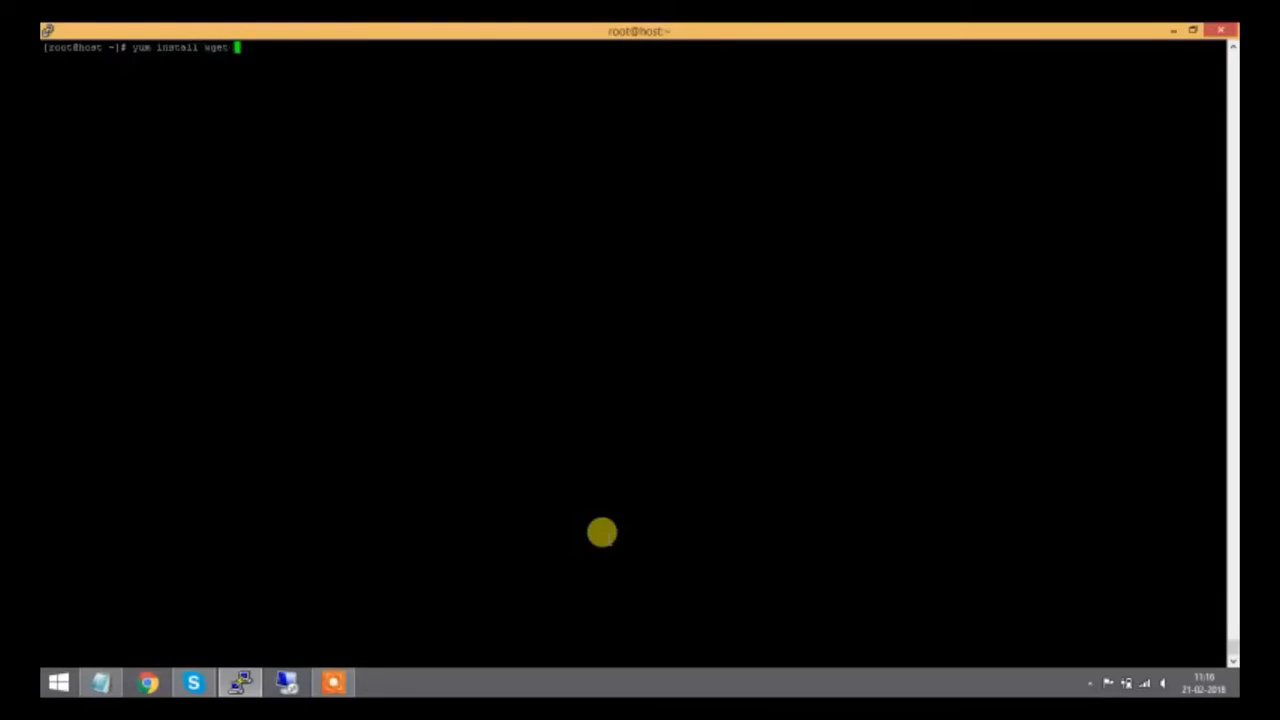
pyautogui.press('Return')
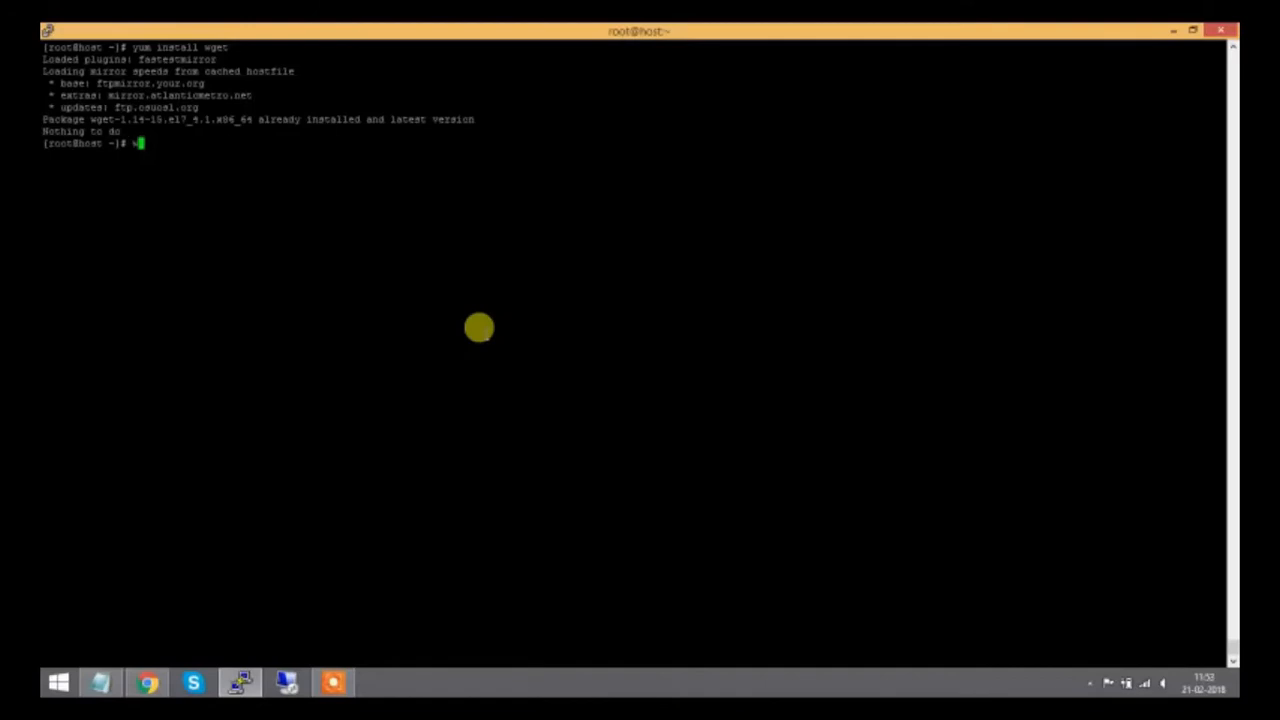
pyautogui.write('wget http://')
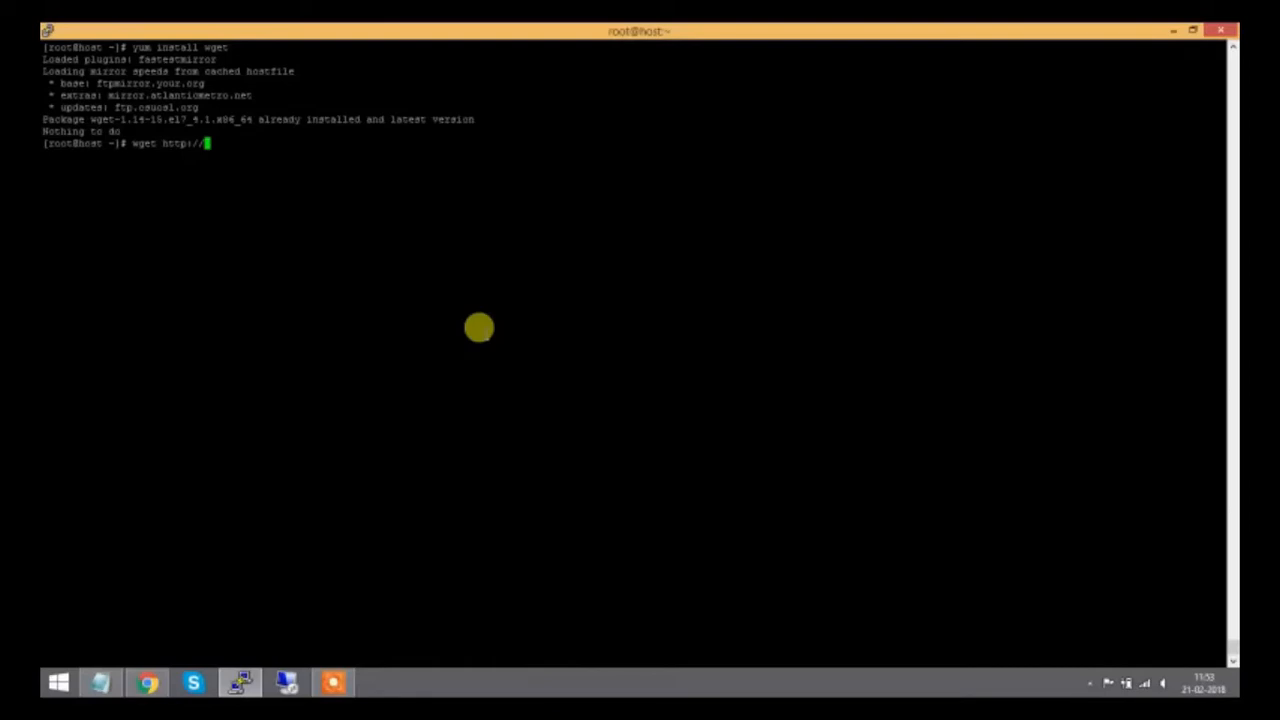
pyautogui.write('centos-webpanel')
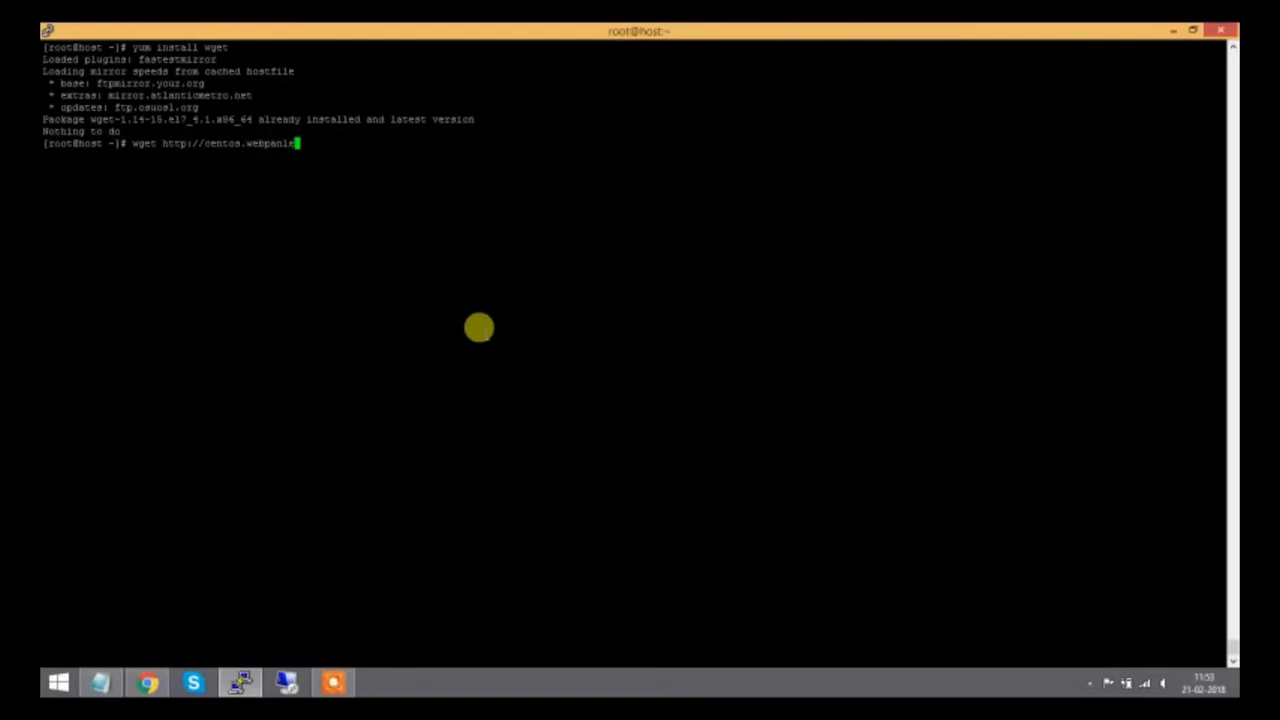
pyautogui.write('.com/cwp')
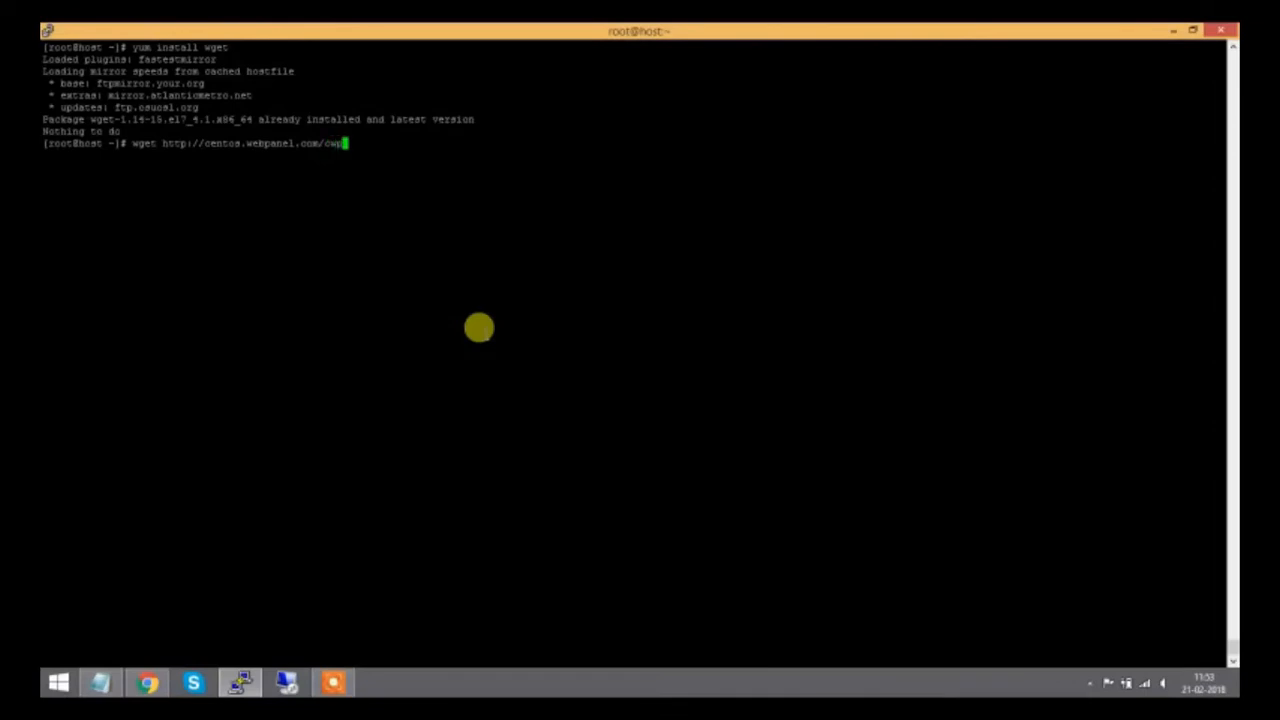
pyautogui.write('-latest')
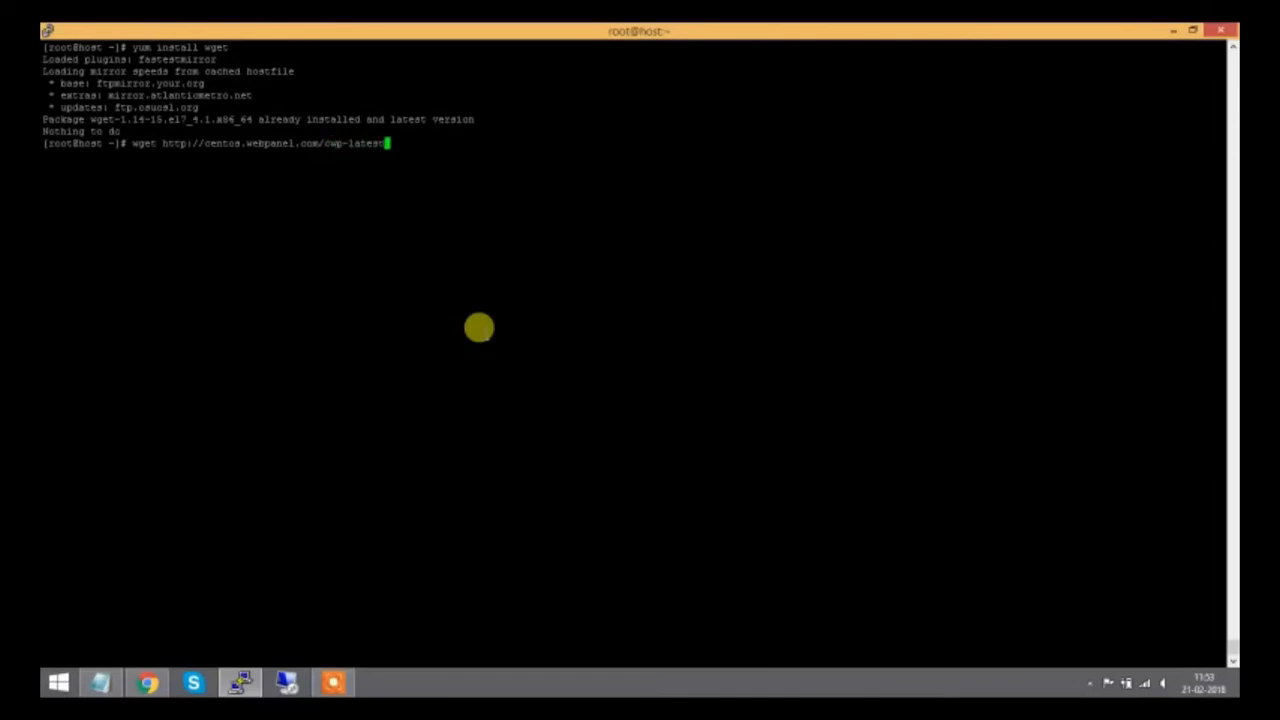
pyautogui.press('Return')
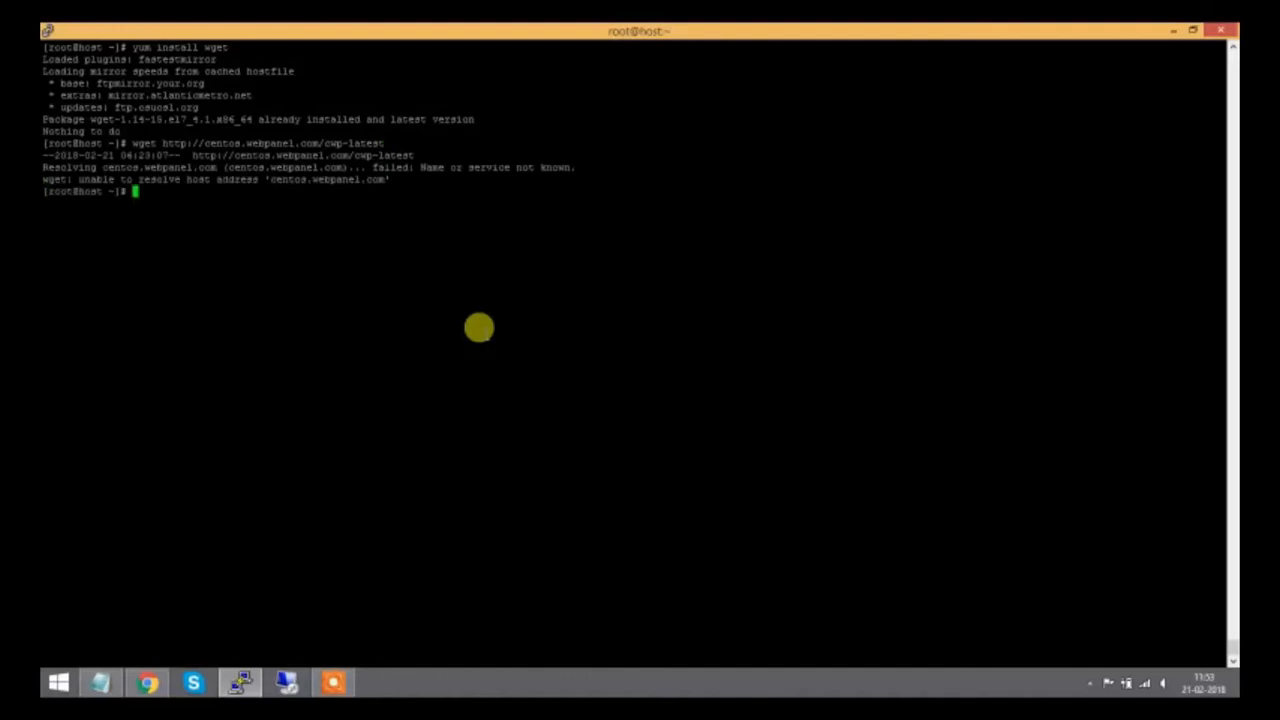
# Re-run the wget download so the cwp-latest installer script saves
pyautogui.write('wget http://centos.webpanel.com/cwp-latest')
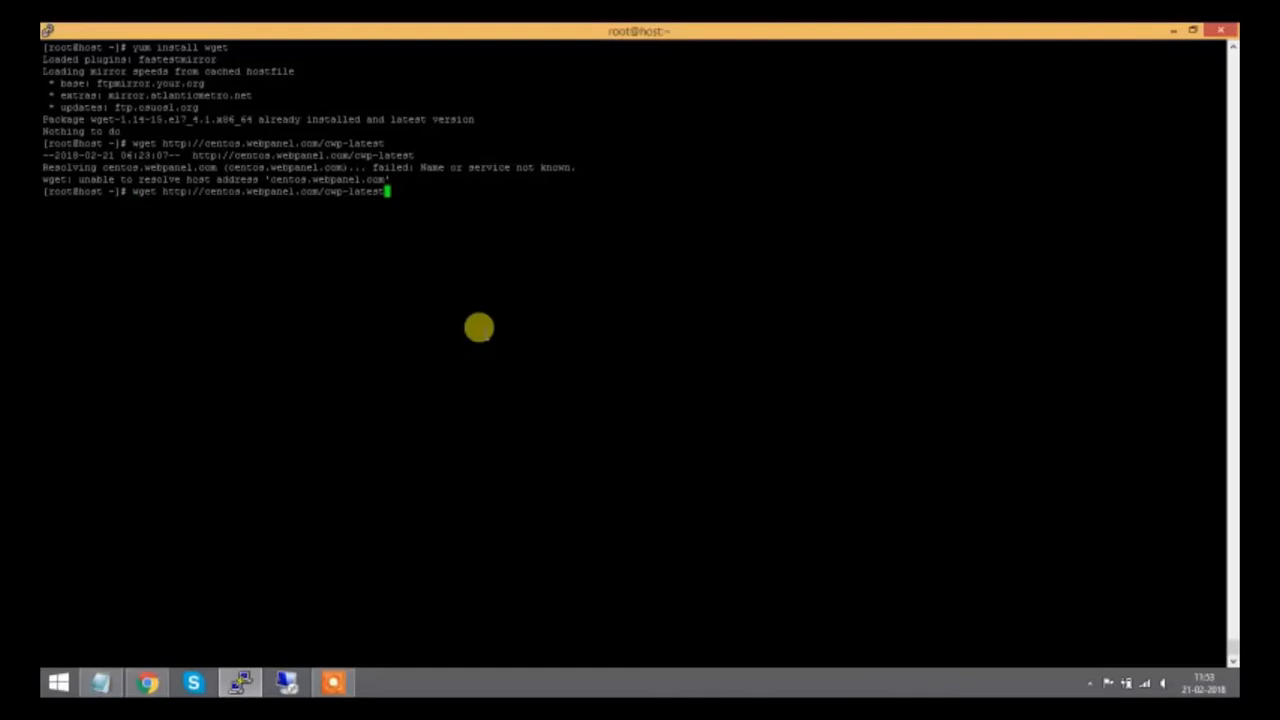
pyautogui.moveTo(252, 496)
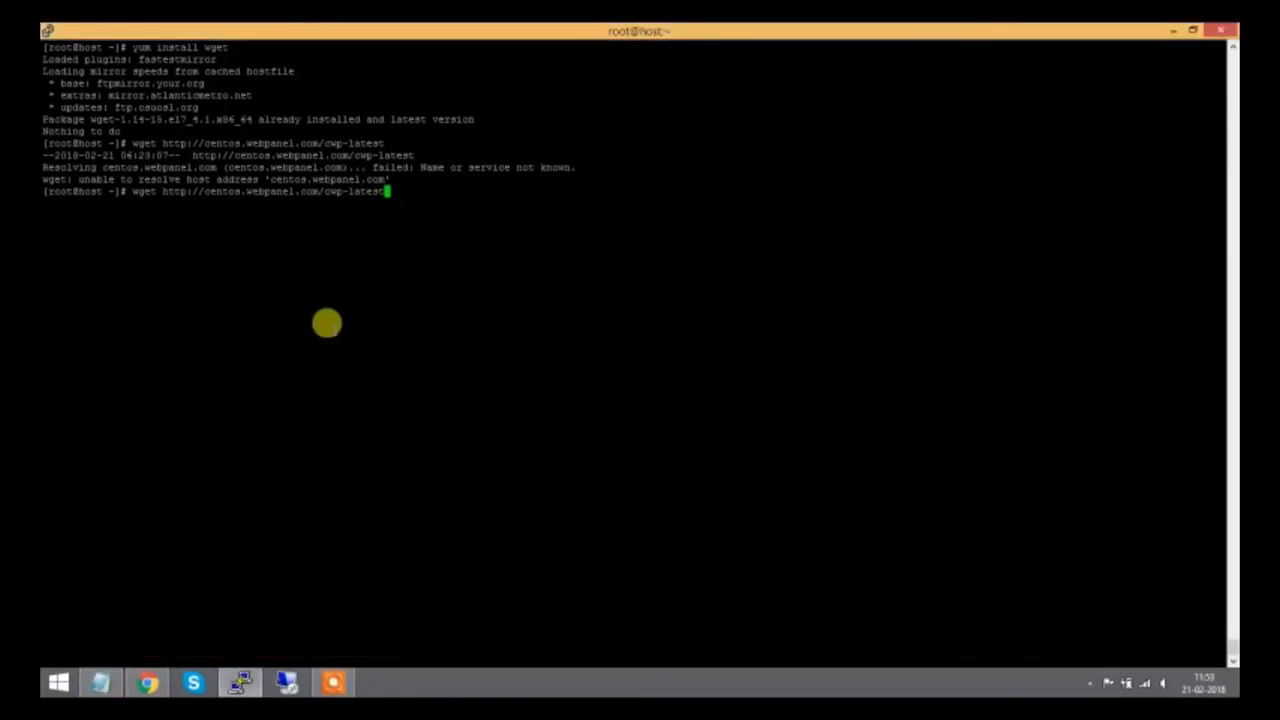
pyautogui.press('Return')
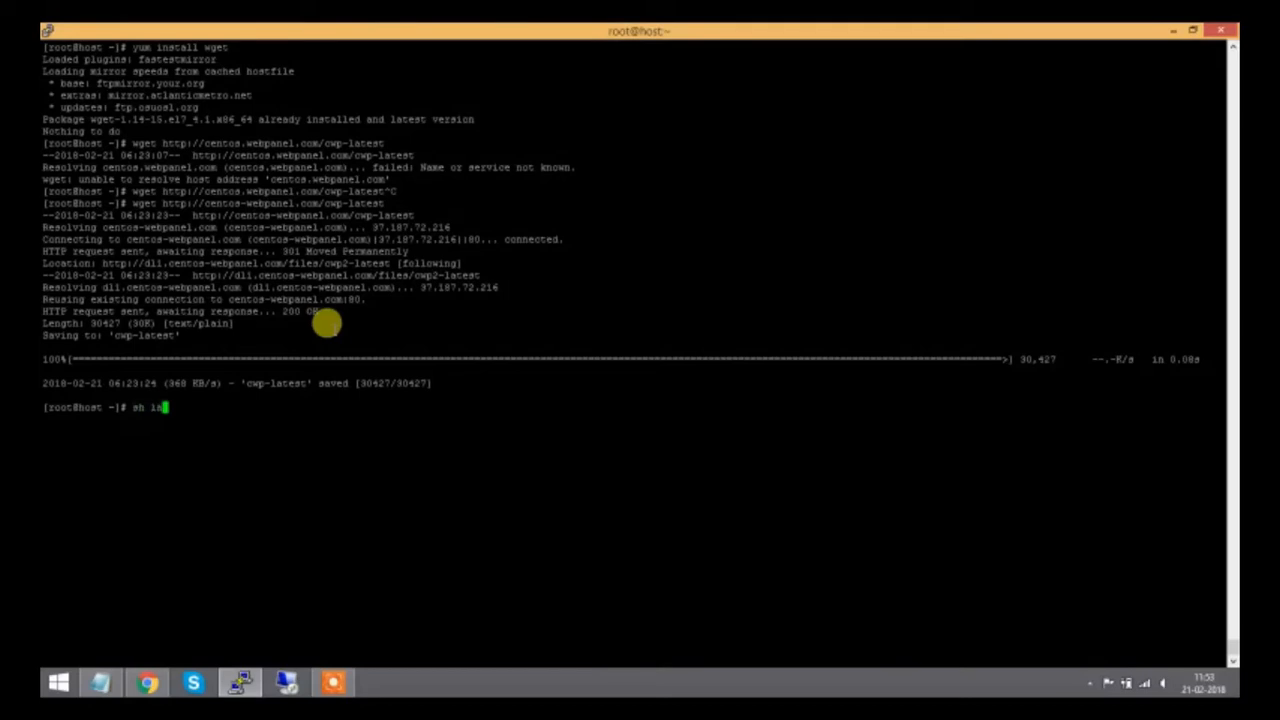
# Run sh cwp-latest and follow the installer output as it installs epel-release
pyautogui.write('t')
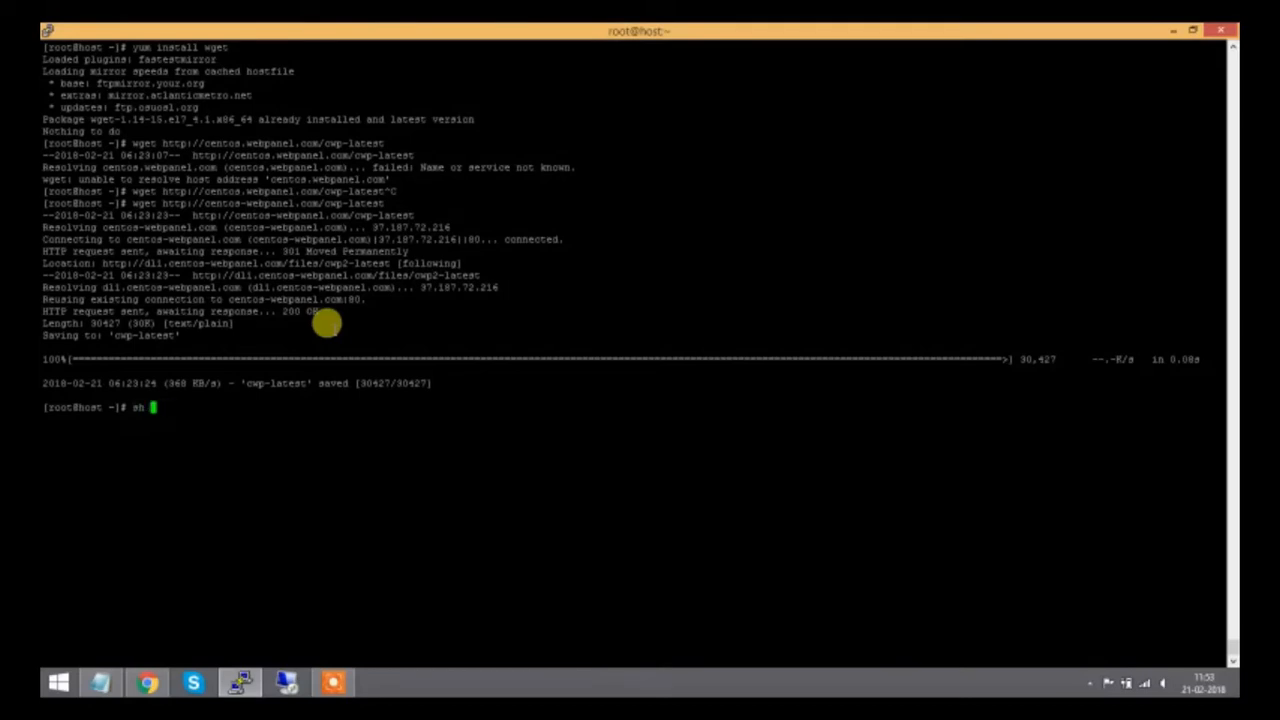
pyautogui.write('cwp-latest')
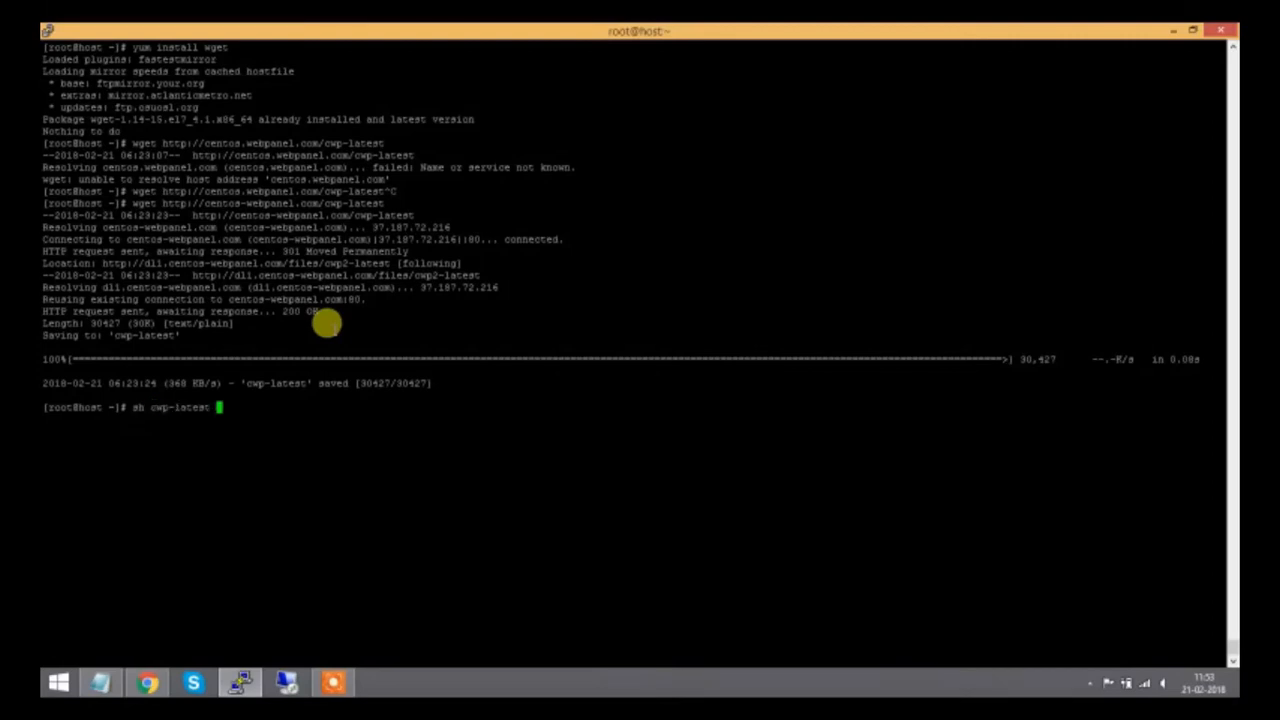
pyautogui.press('Return')
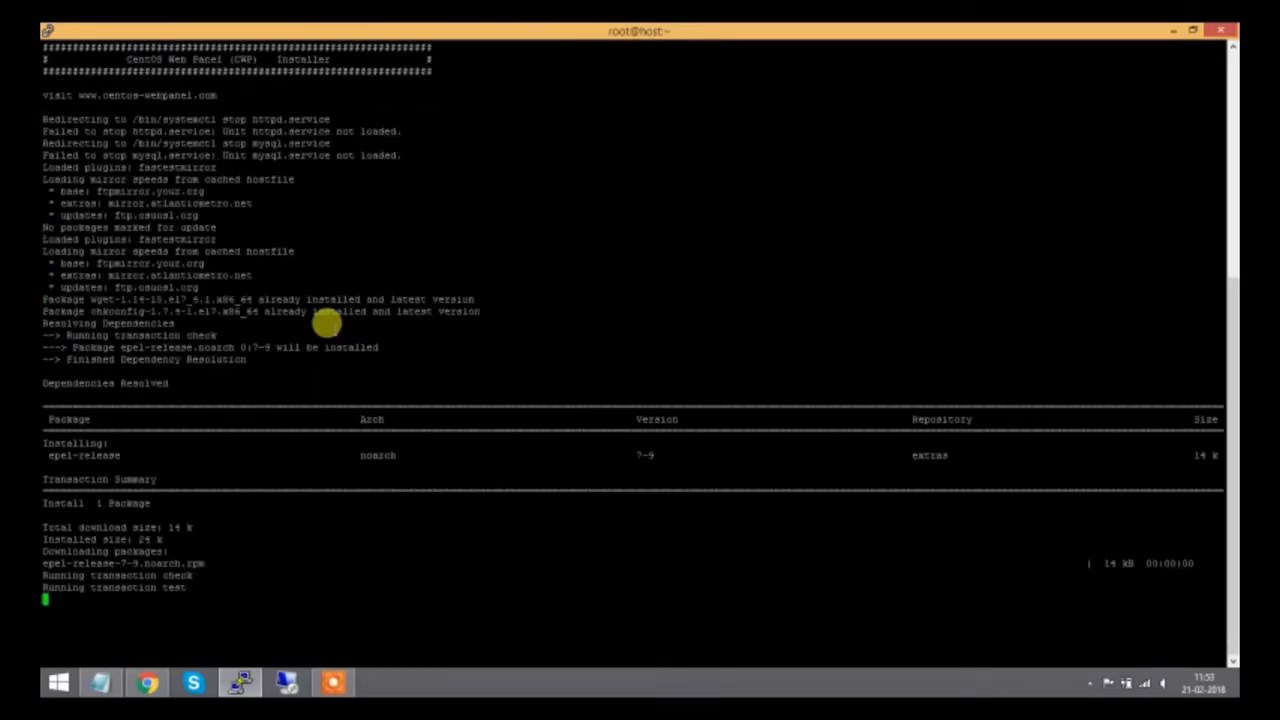
pyautogui.scroll(-3)
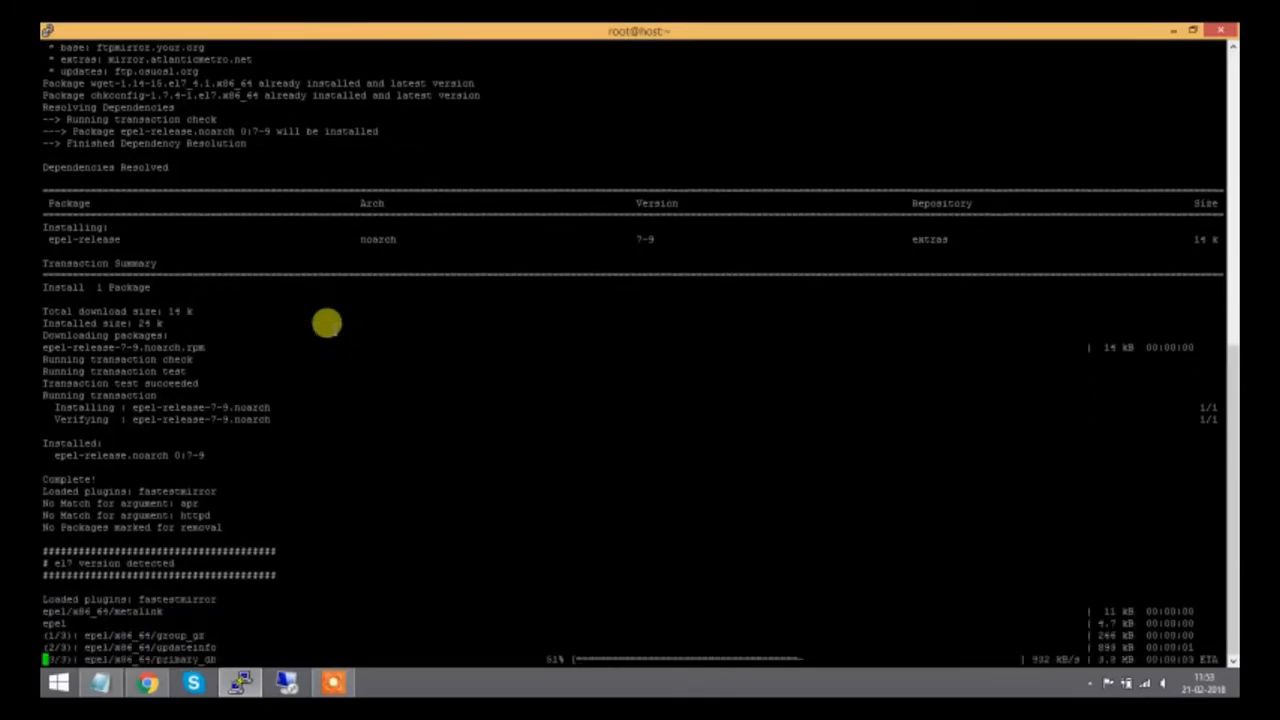
pyautogui.scroll(-3)
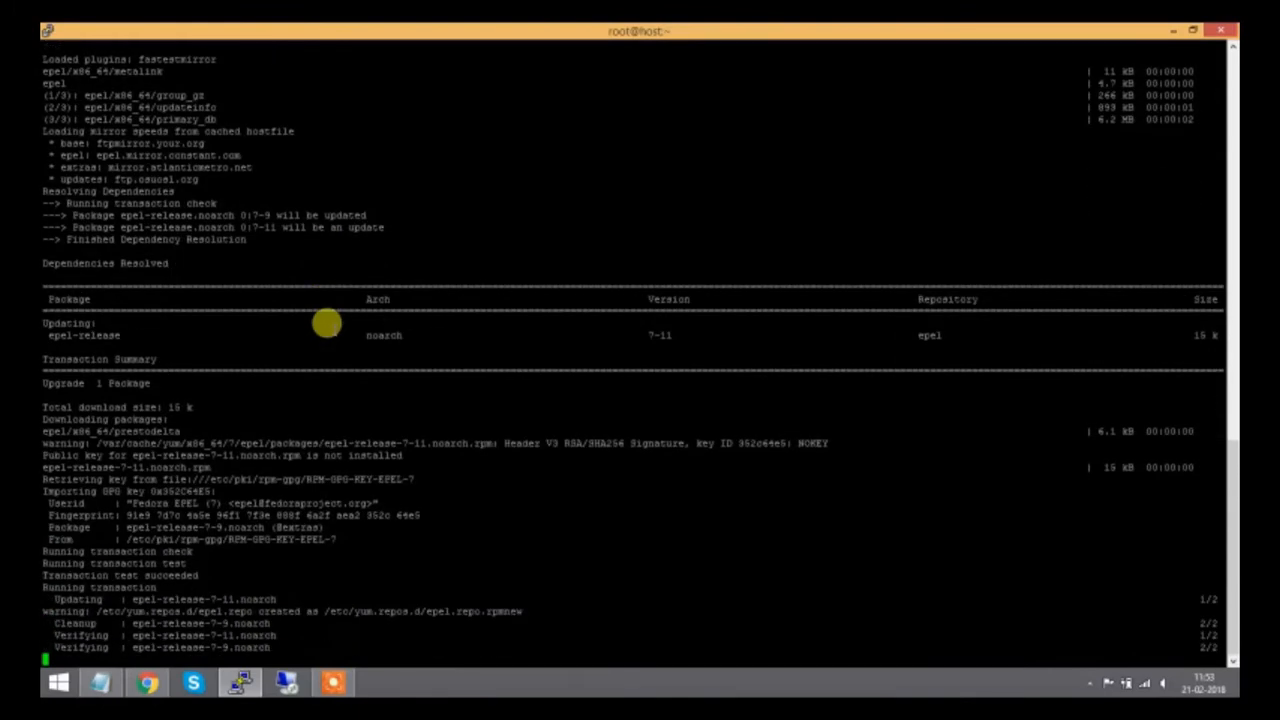
pyautogui.scroll(-3)
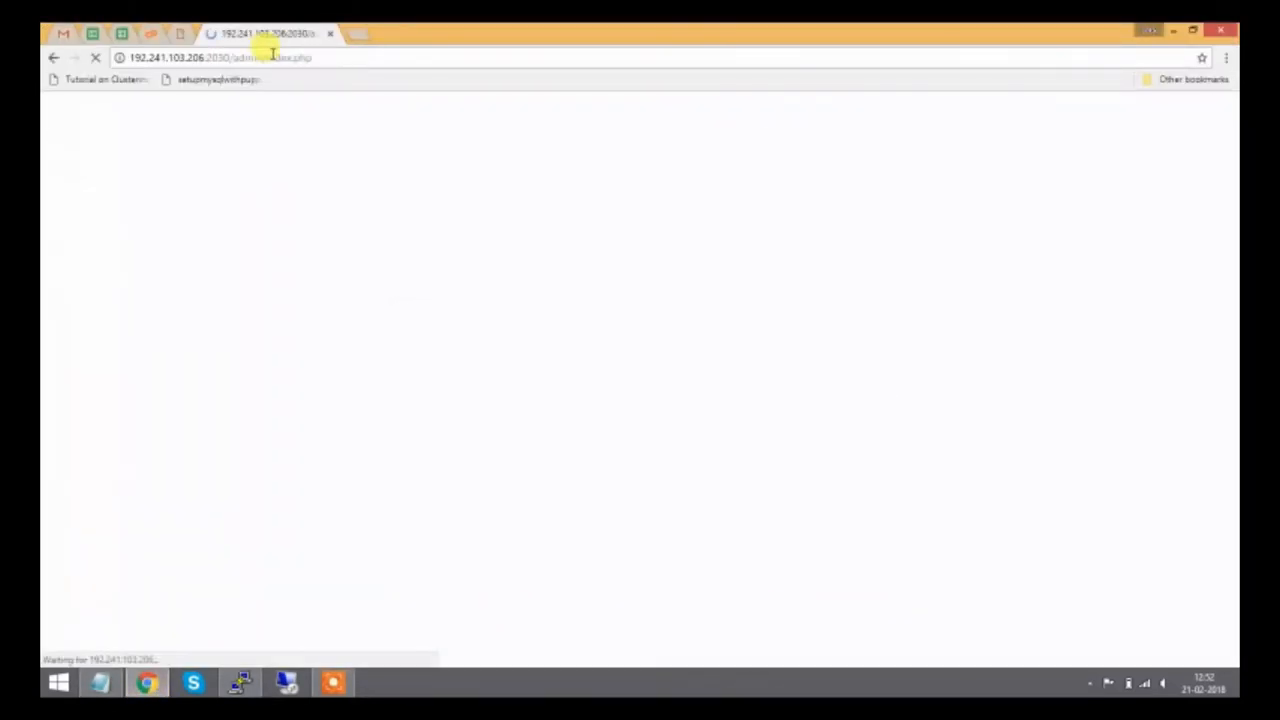
# Load the server's port 2030 admin address in a new Chrome tab to reach the CWP login
pyautogui.click(356, 32)
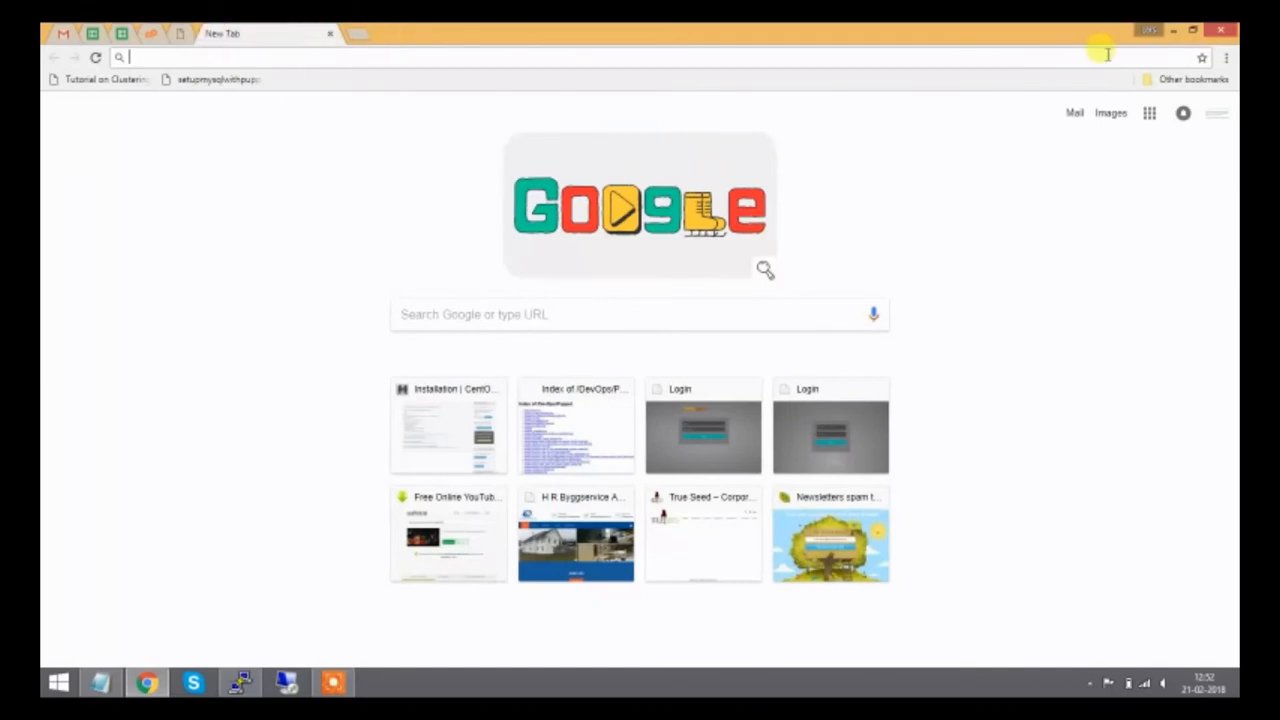
pyautogui.click(1226, 58)
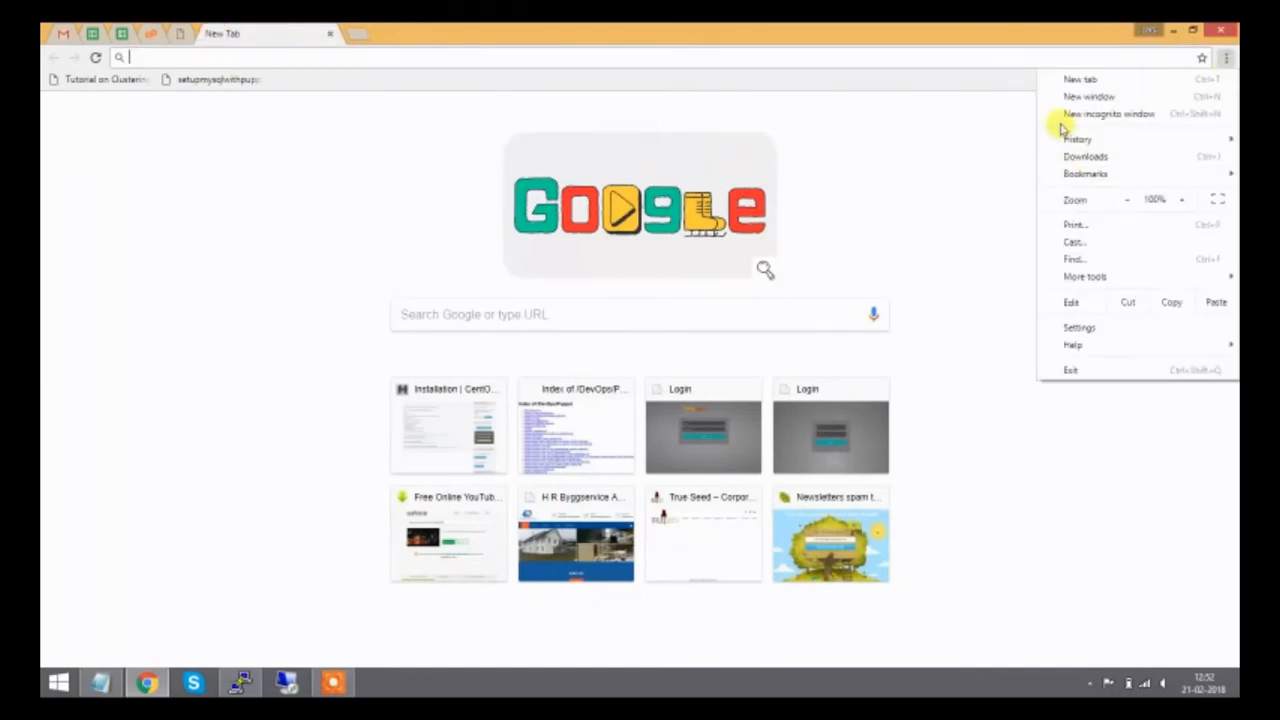
pyautogui.click(1108, 112)
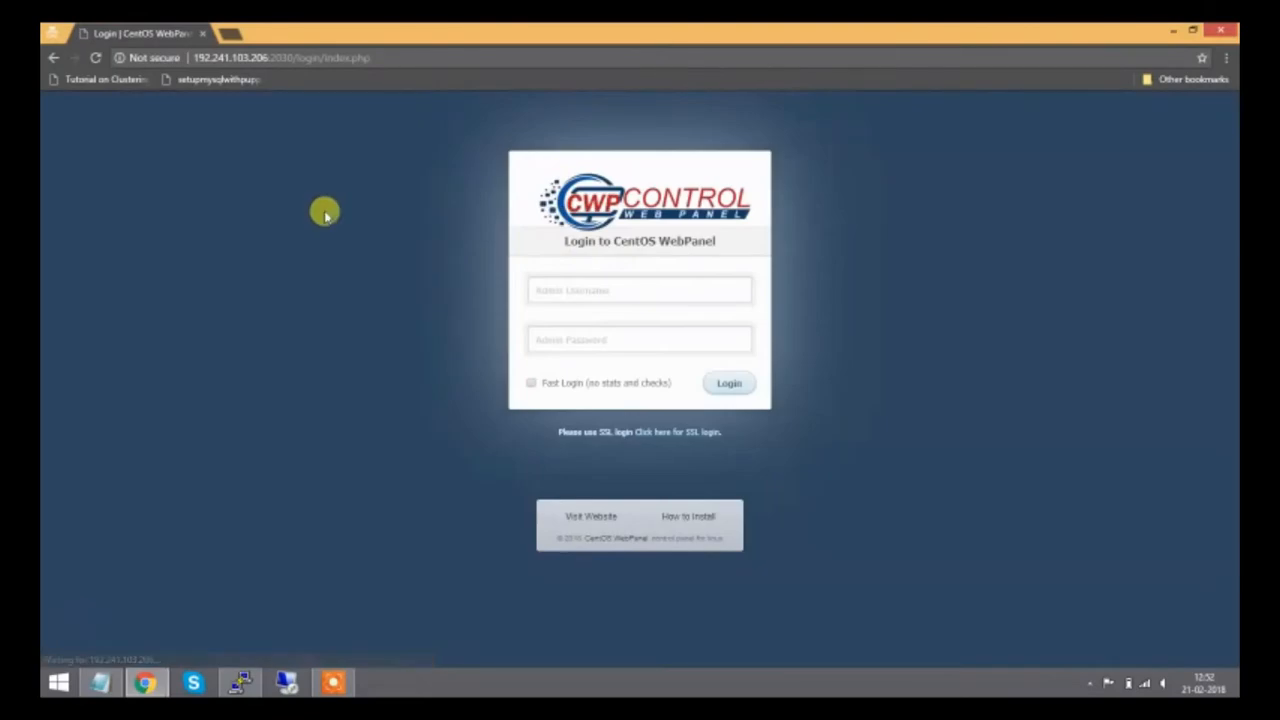
# Log in to CentOS Web Panel as root to reach the CWP7 admin dashboard
pyautogui.write('root')
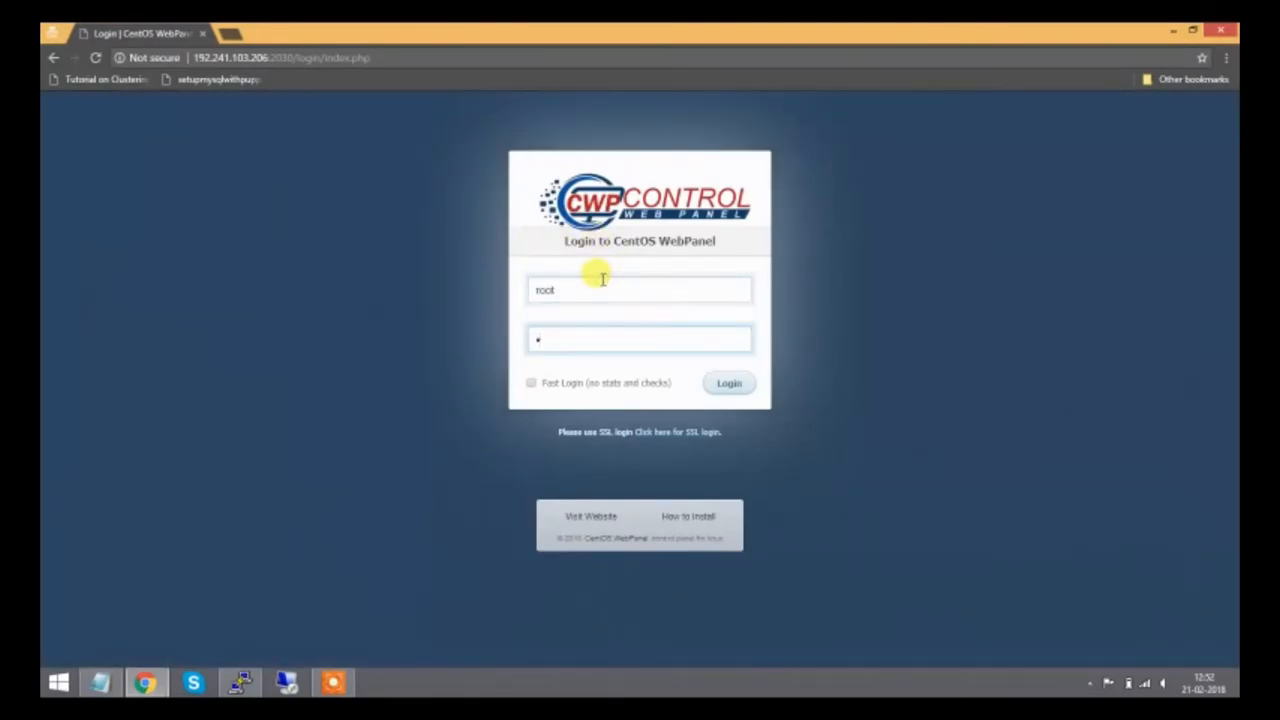
pyautogui.write('password')
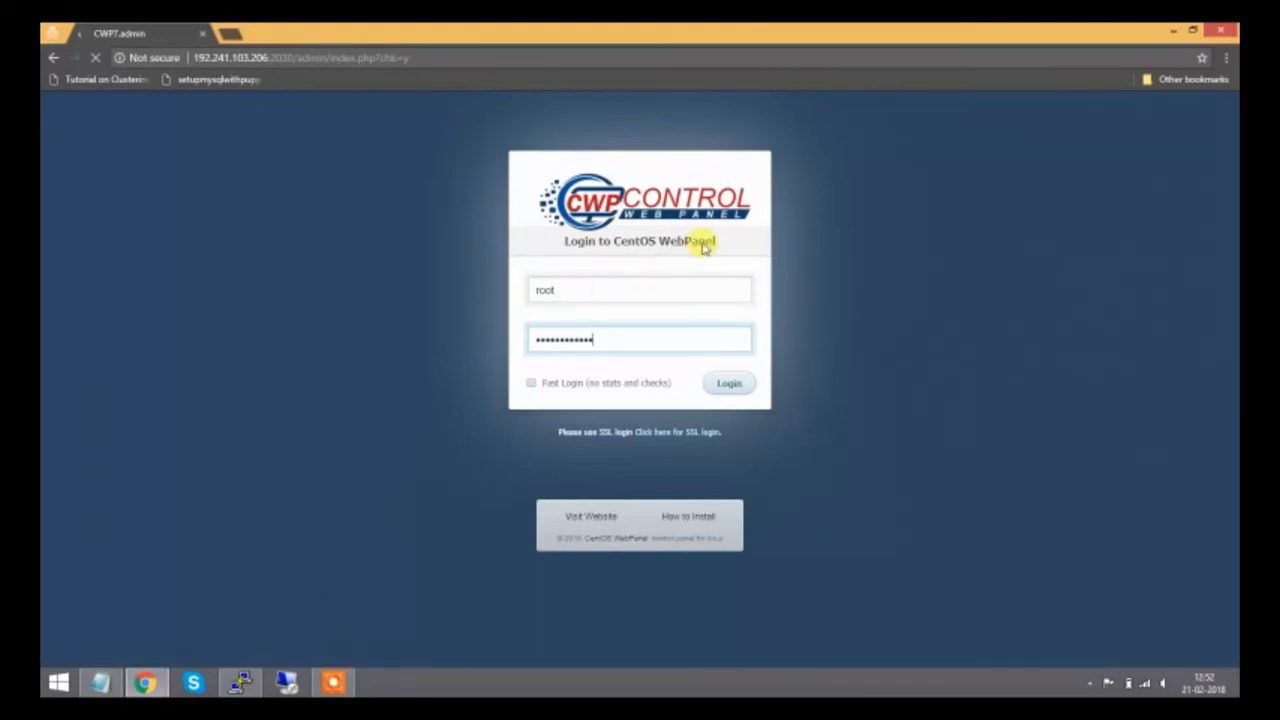
pyautogui.click(728, 384)
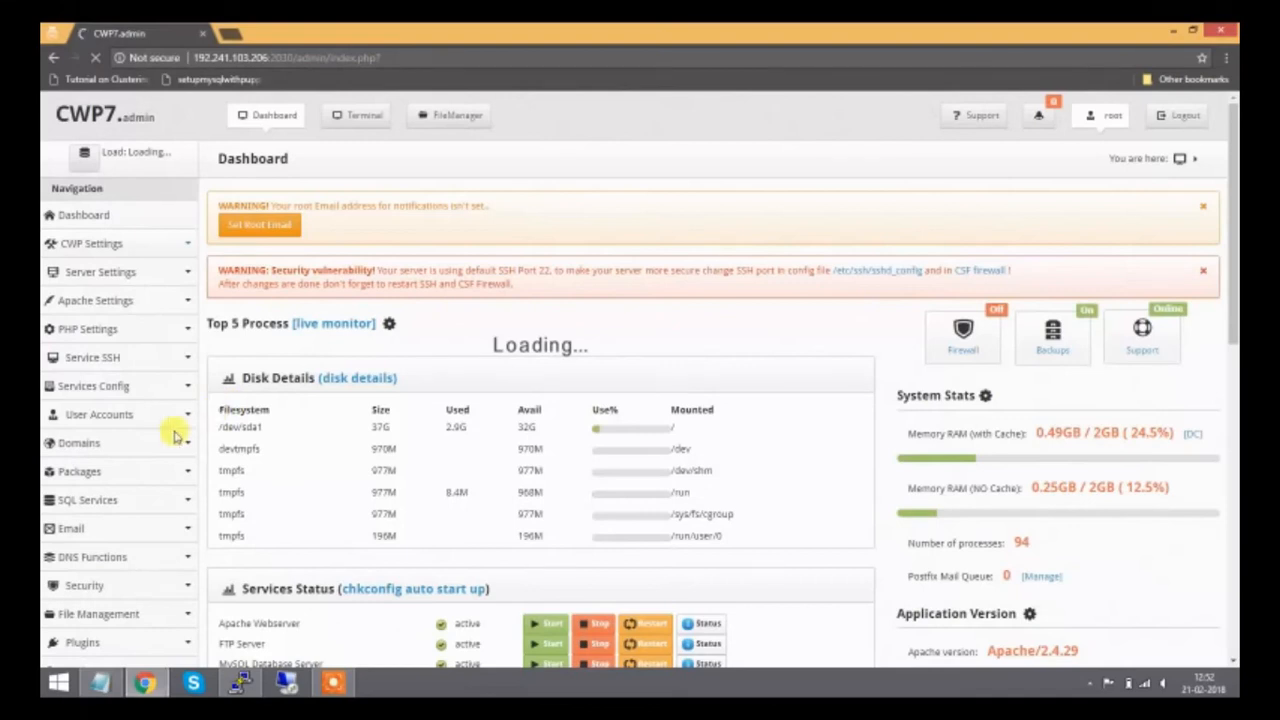
# Review the dashboard's server status and expand the Plugins menu
pyautogui.scroll(-3)
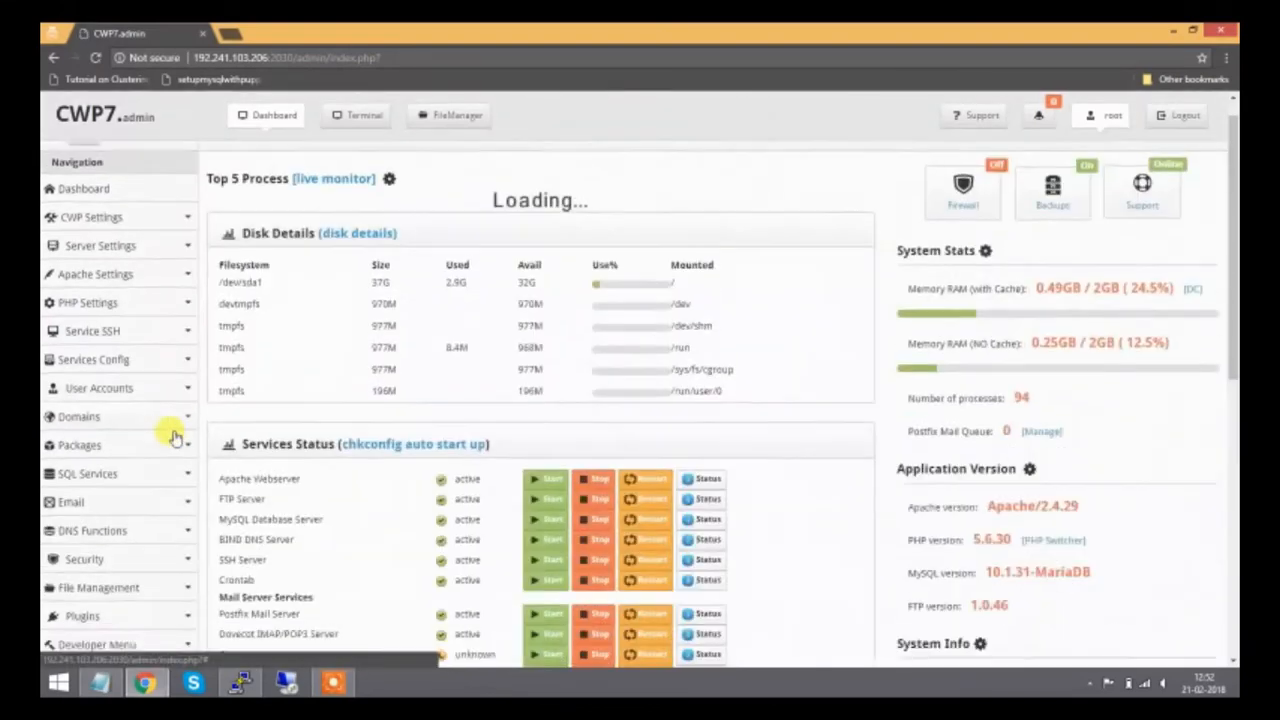
pyautogui.scroll(-3)
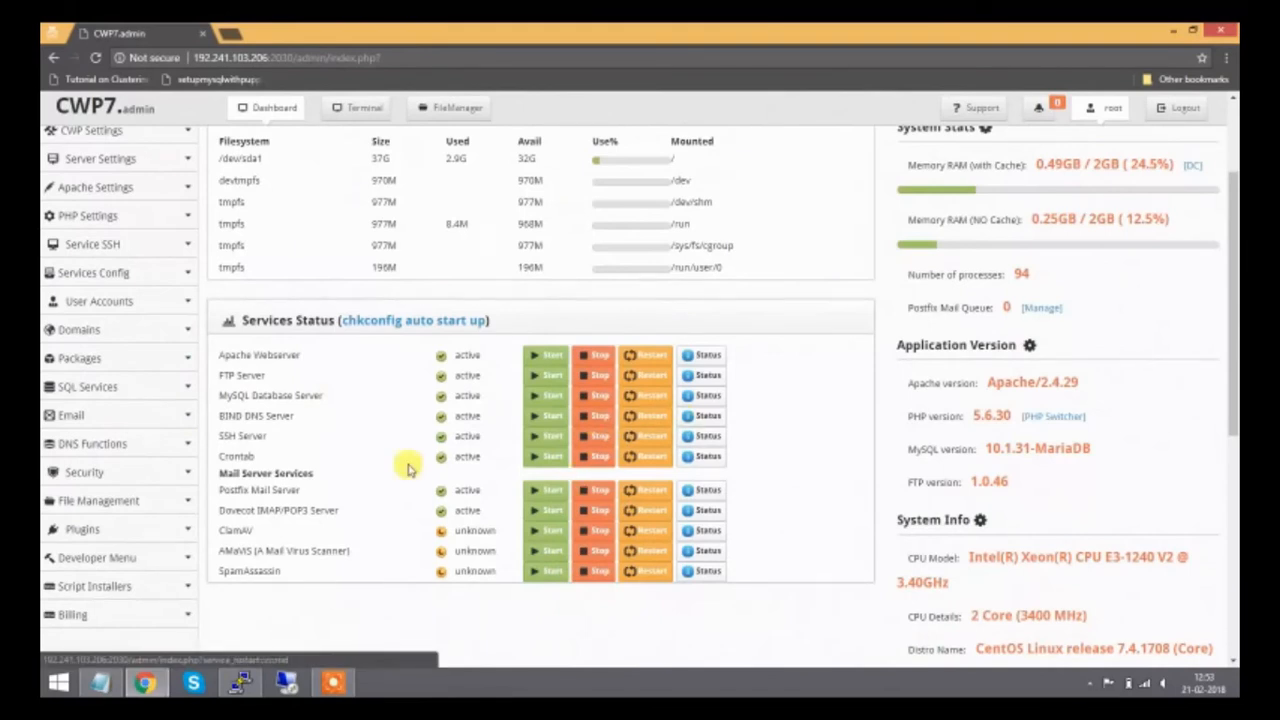
pyautogui.scroll(-3)
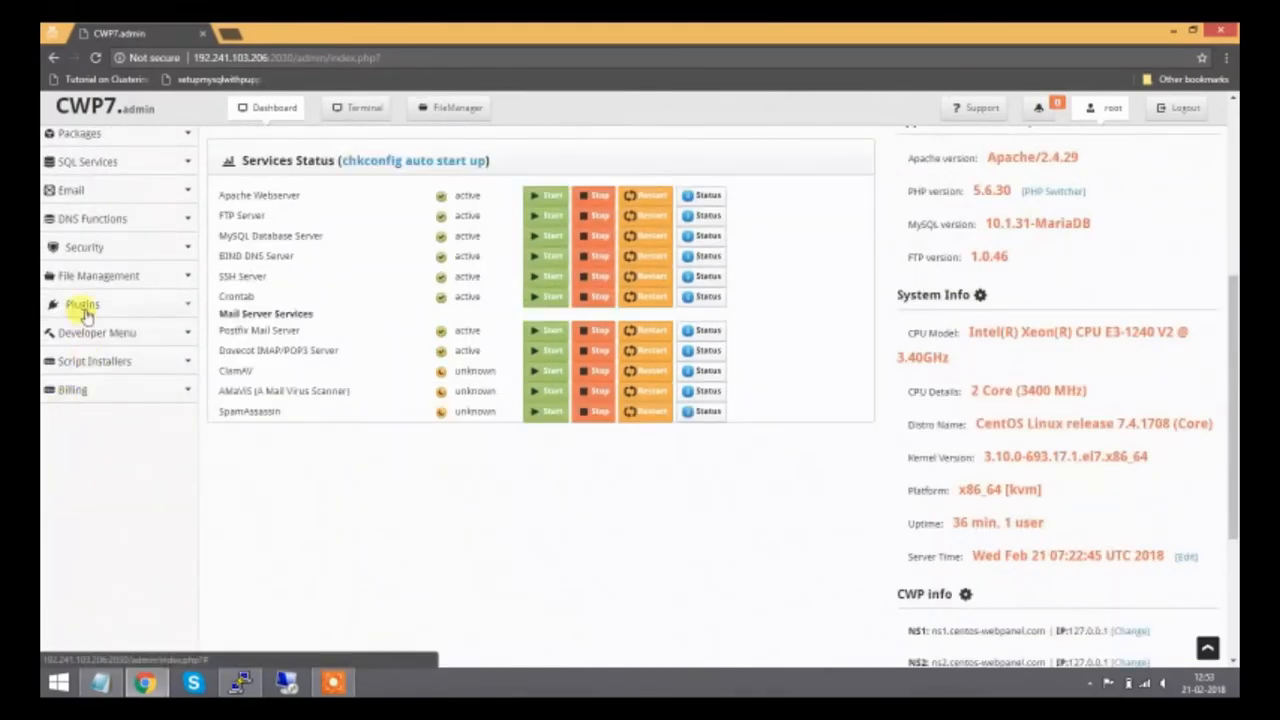
pyautogui.click(82, 304)
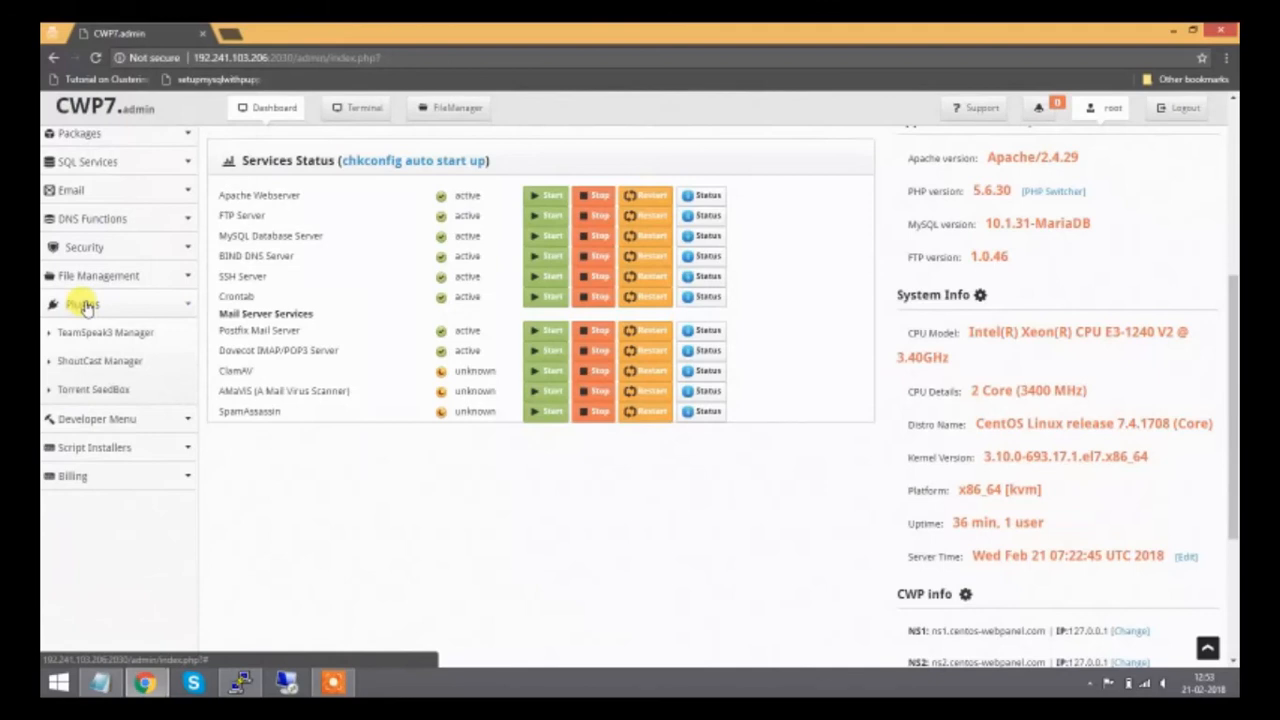
# Open the Add Domain page from the Domains menu
pyautogui.scroll(3)
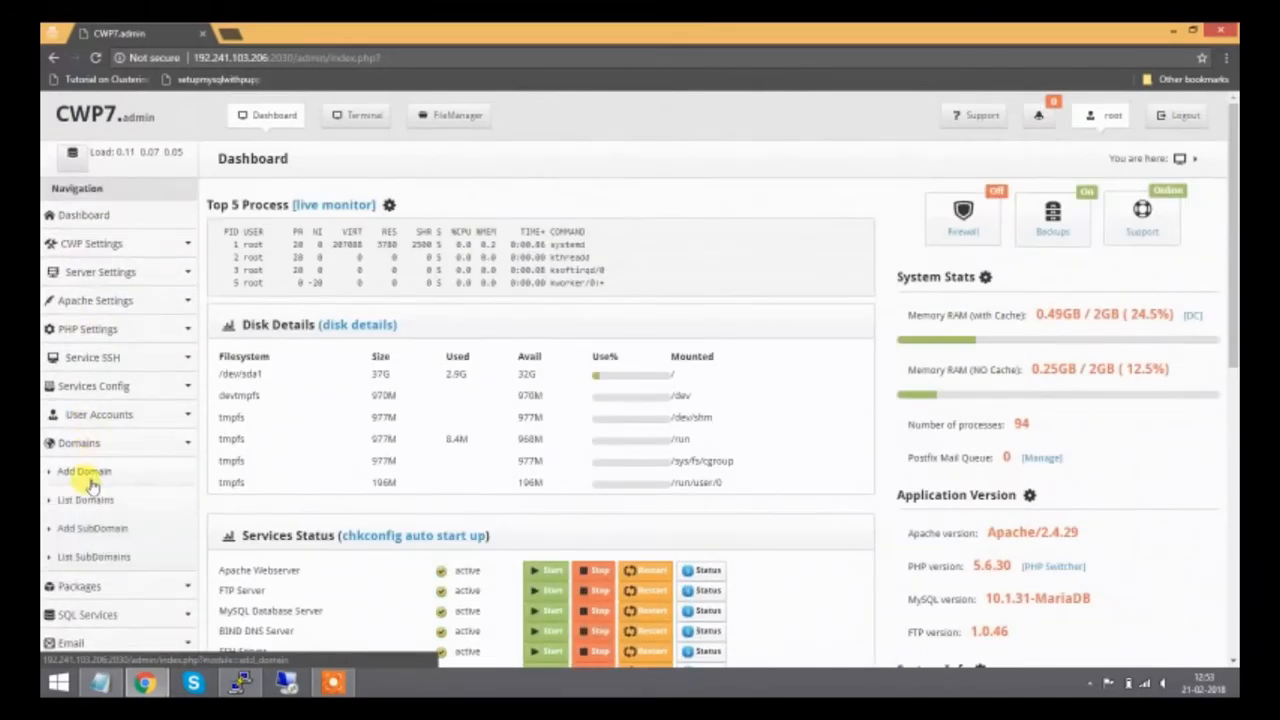
pyautogui.click(84, 472)
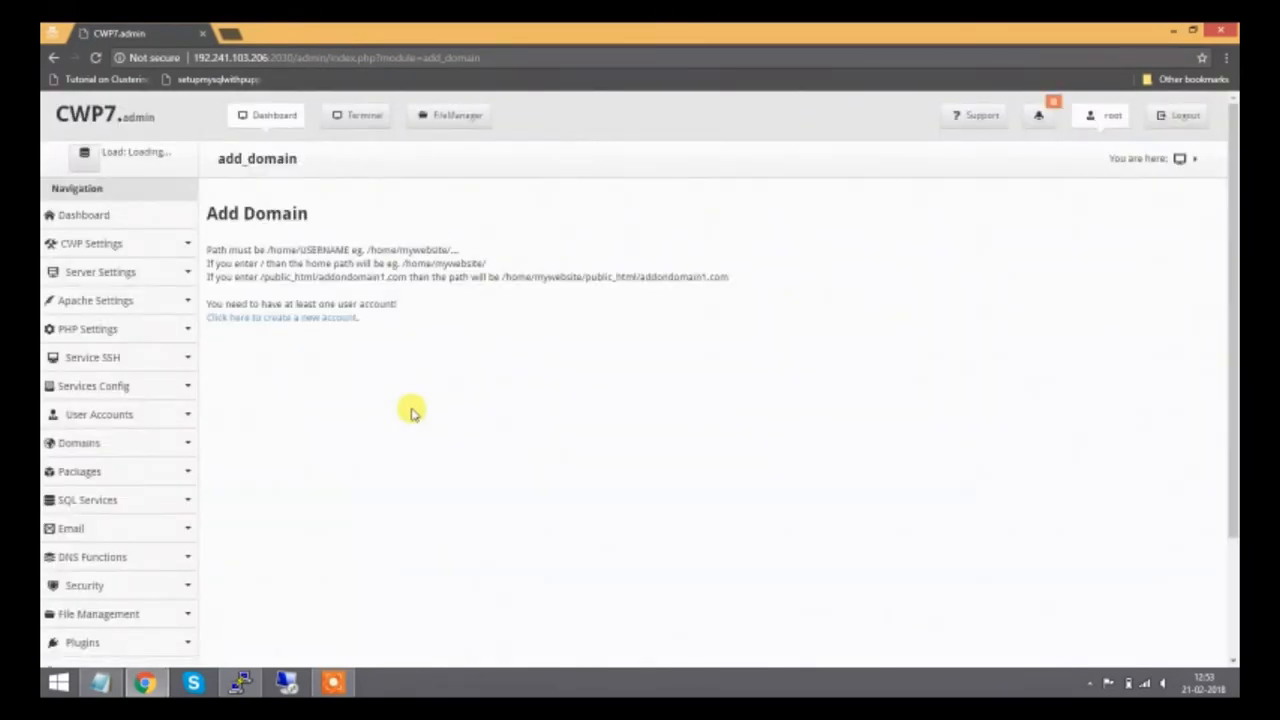
# Start creating a new account, view the File Manager in another tab, and return to the CWP7.admin tab
pyautogui.click(280, 316)
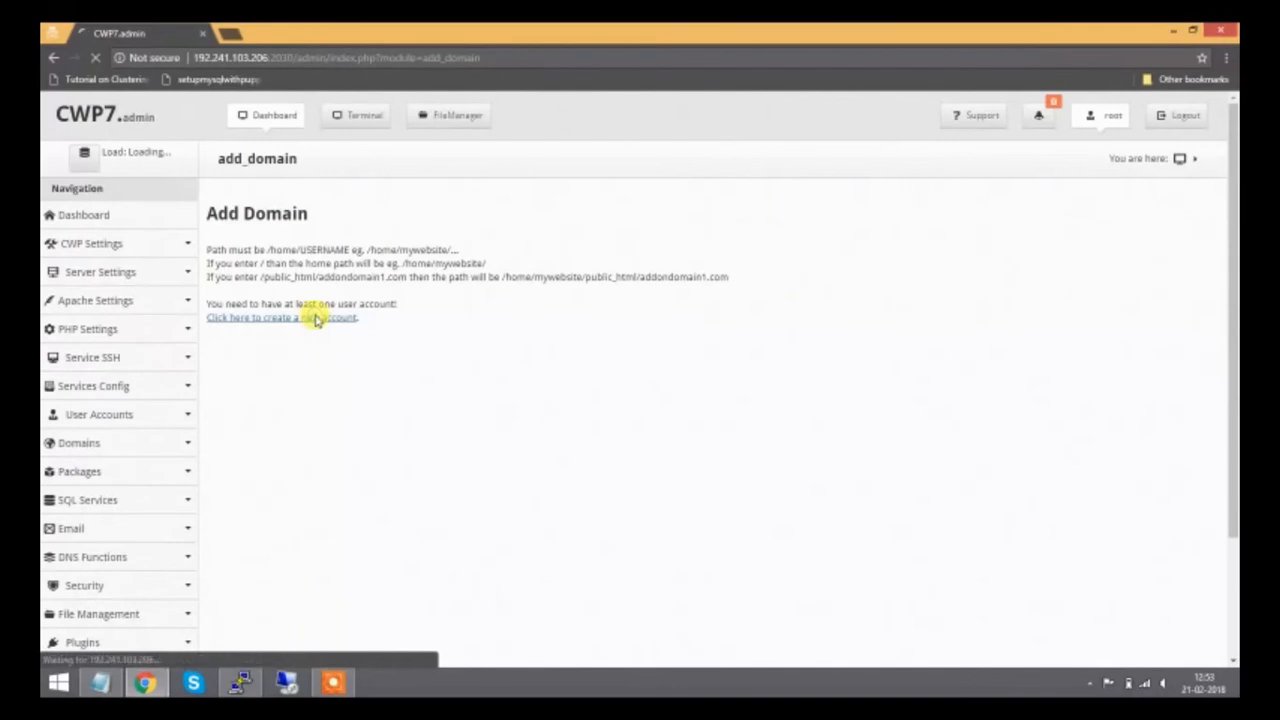
pyautogui.click(280, 316)
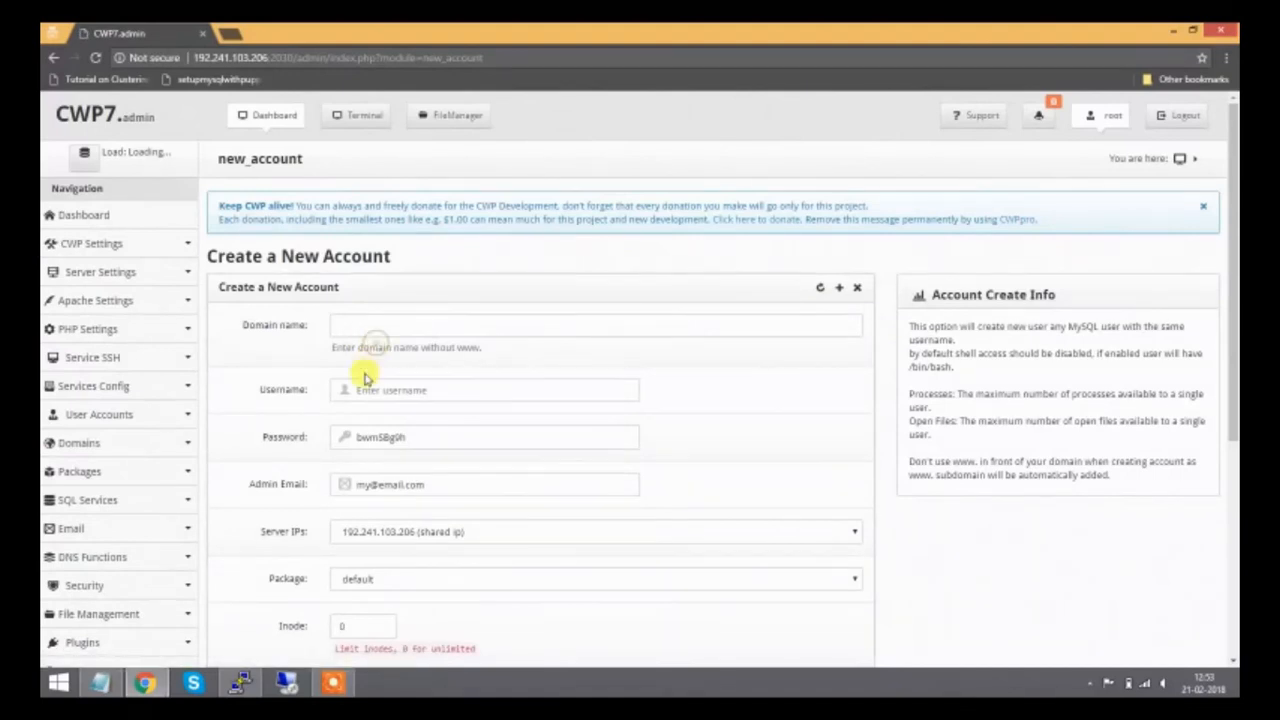
pyautogui.scroll(-3)
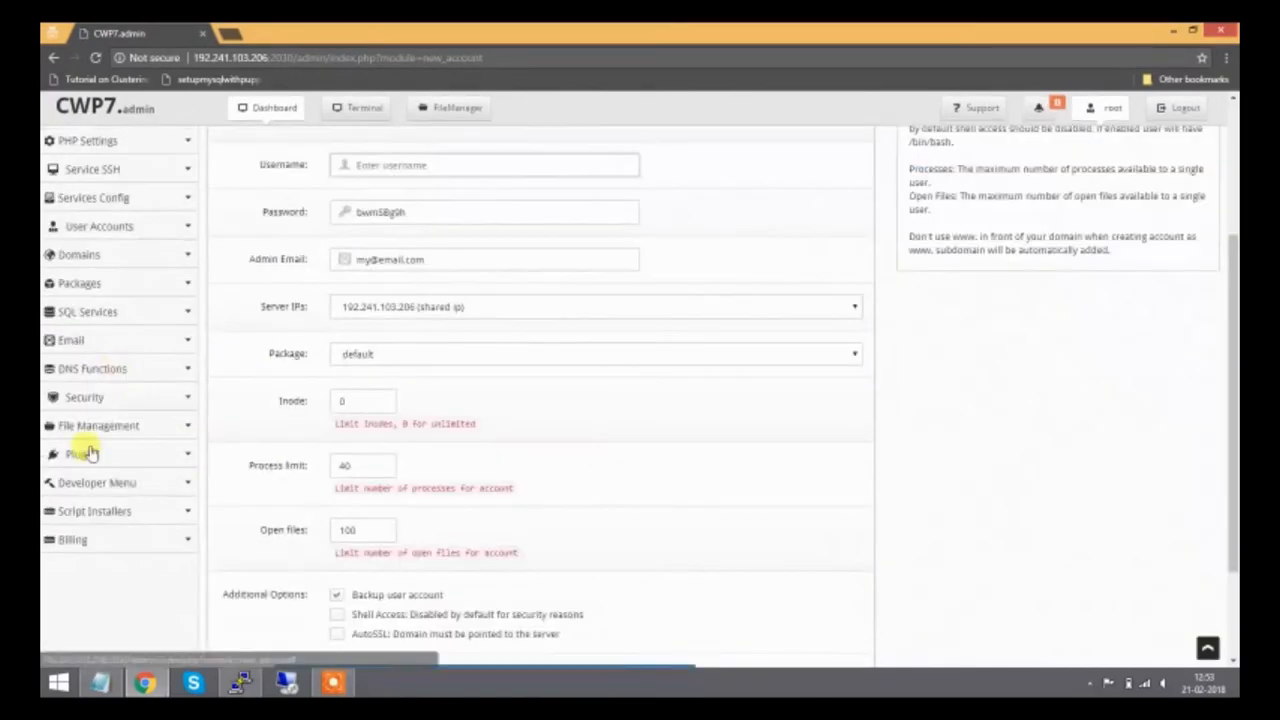
pyautogui.click(456, 108)
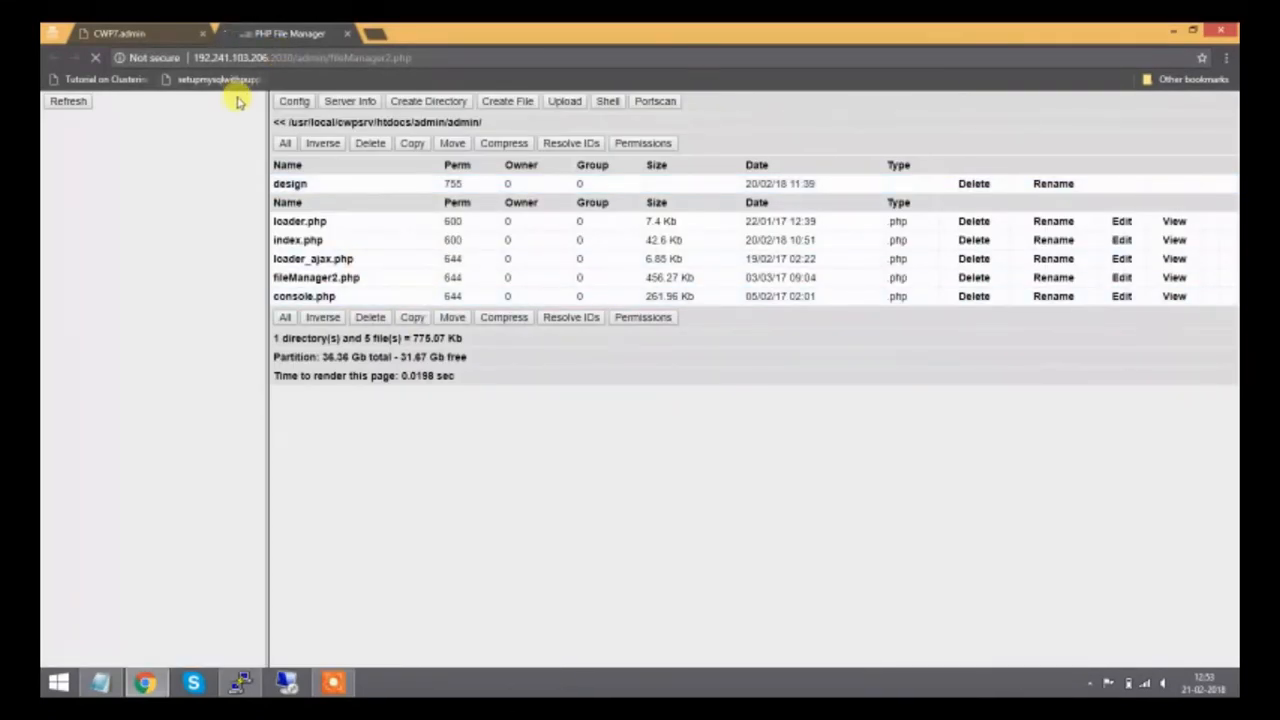
pyautogui.click(120, 32)
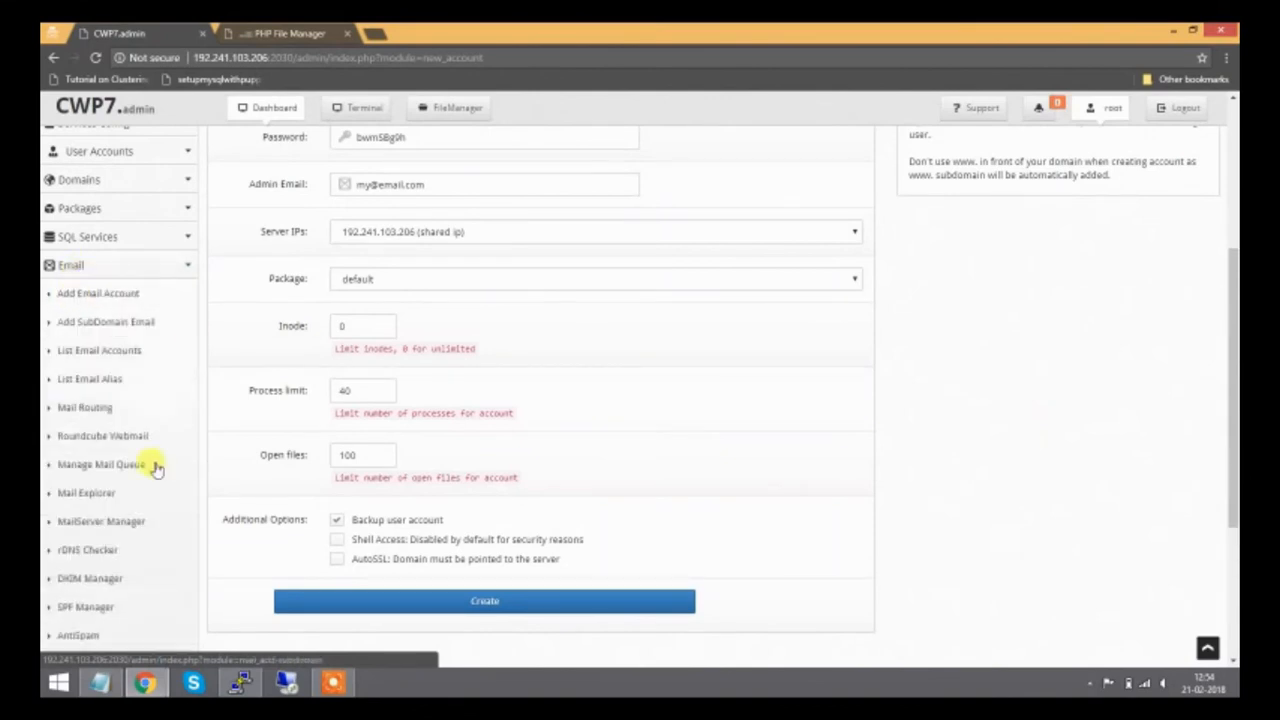
pyautogui.scroll(3)
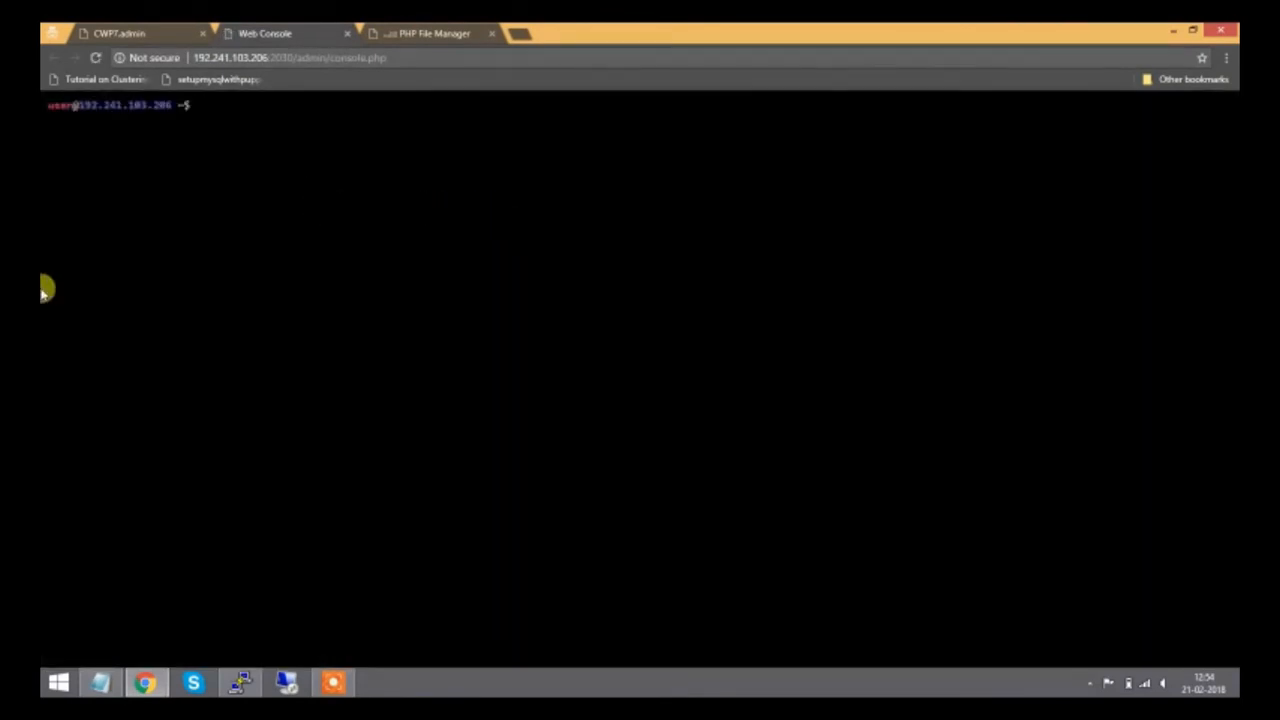
# Bring up the Web Console with a shell prompt on the server
pyautogui.press('Return')
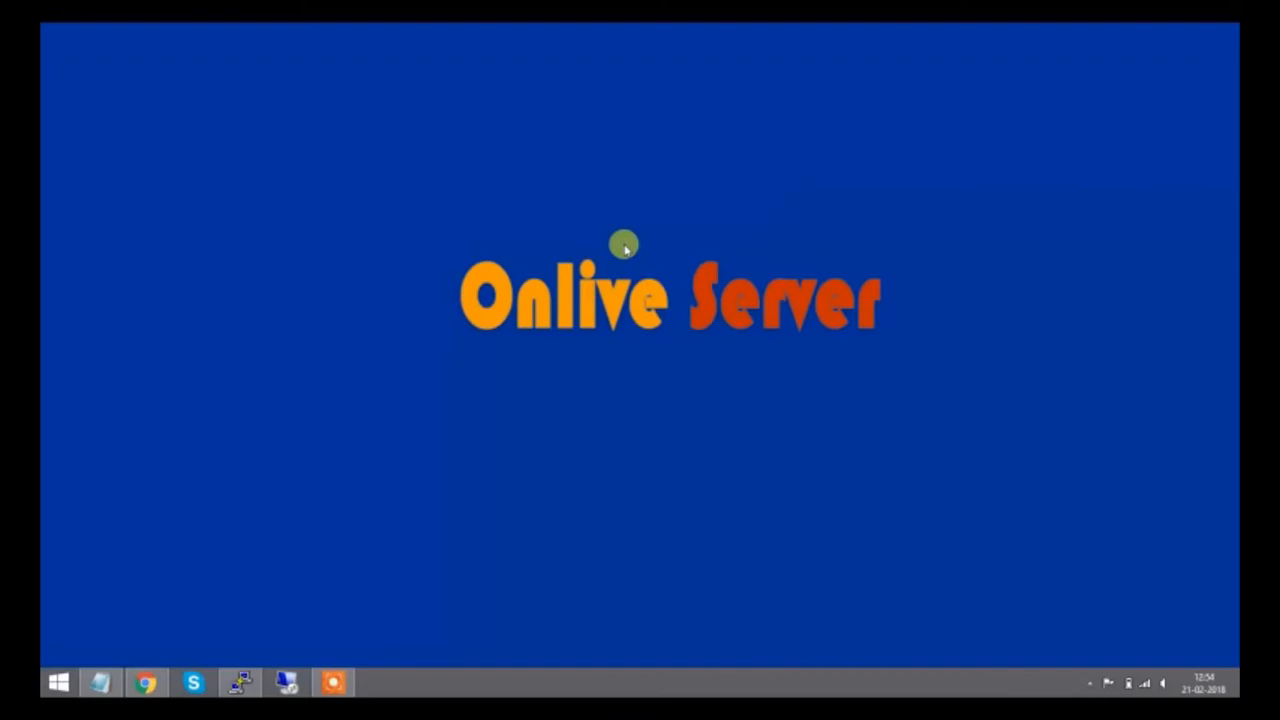
pyautogui.moveTo(344, 680)
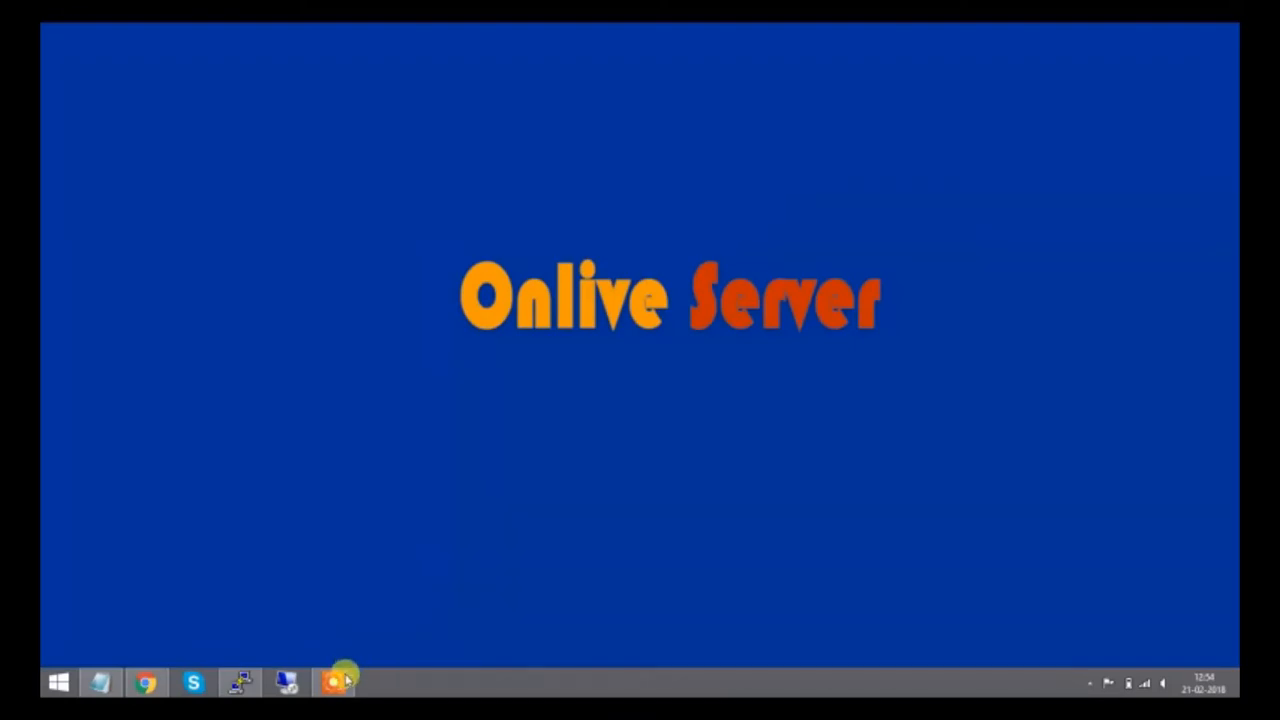